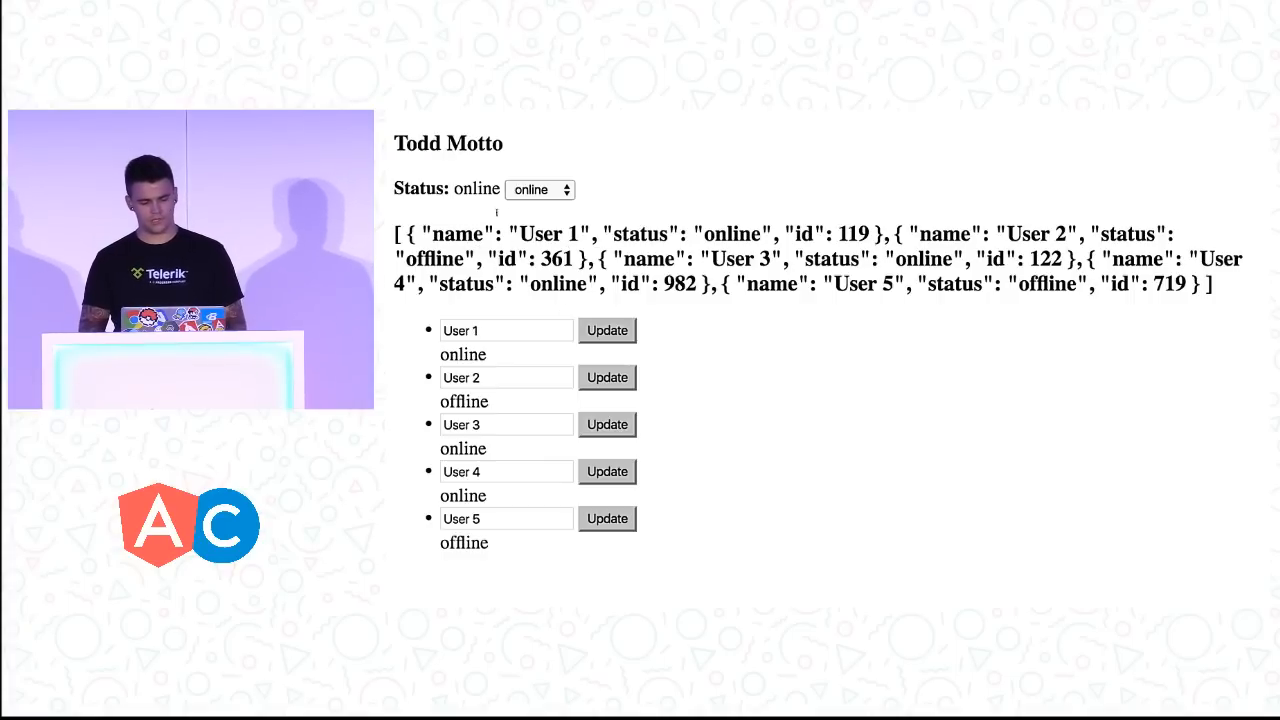
Step: Switch the profile status from online to away and type gibberish into a field
{"action": "left_click", "coordinate": [532, 188]}
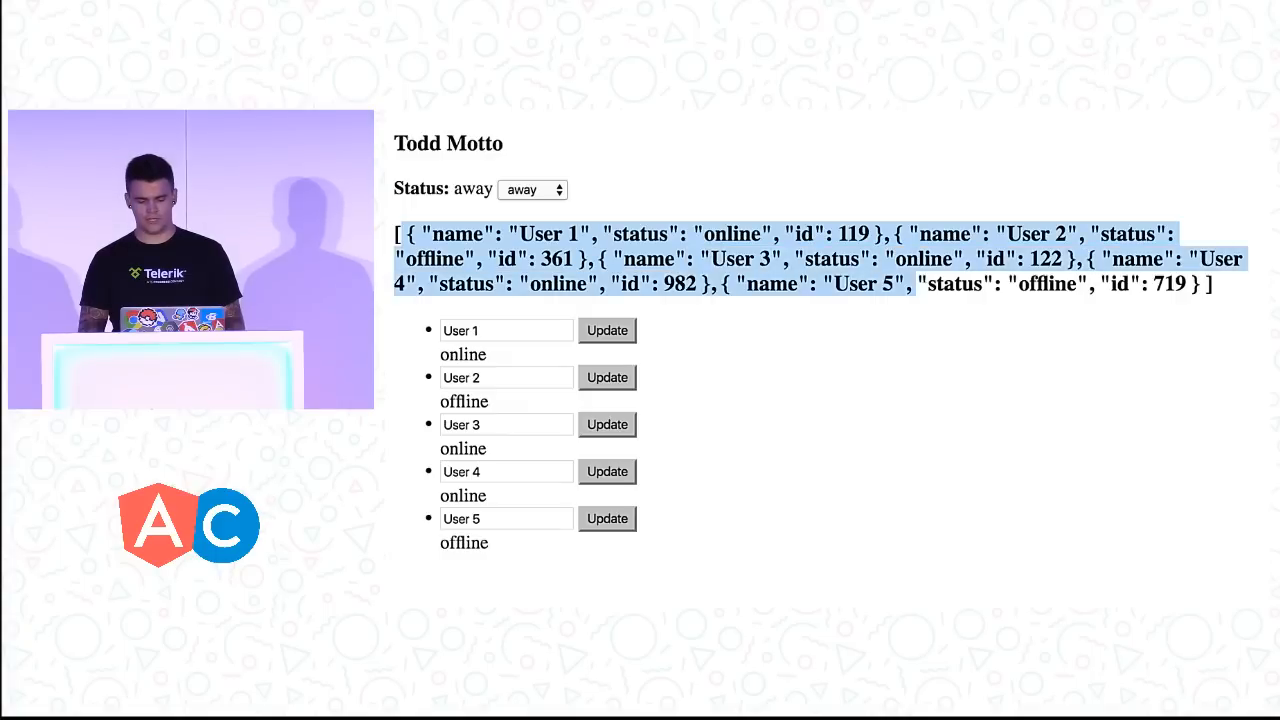
{"action": "type", "text": "knfsklgnsdklfndsklfdsfds"}
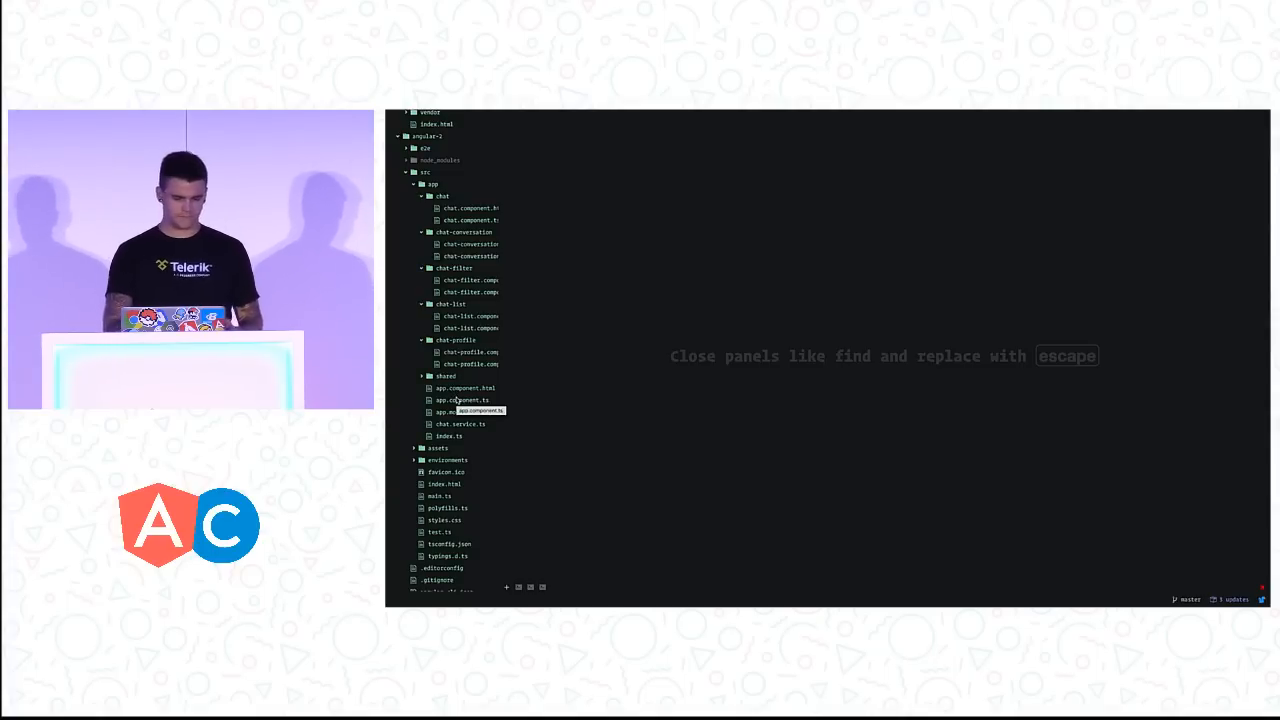
Step: Bring up app.component.ts and the chat component's TypeScript from src/app
{"action": "left_click", "coordinate": [462, 400]}
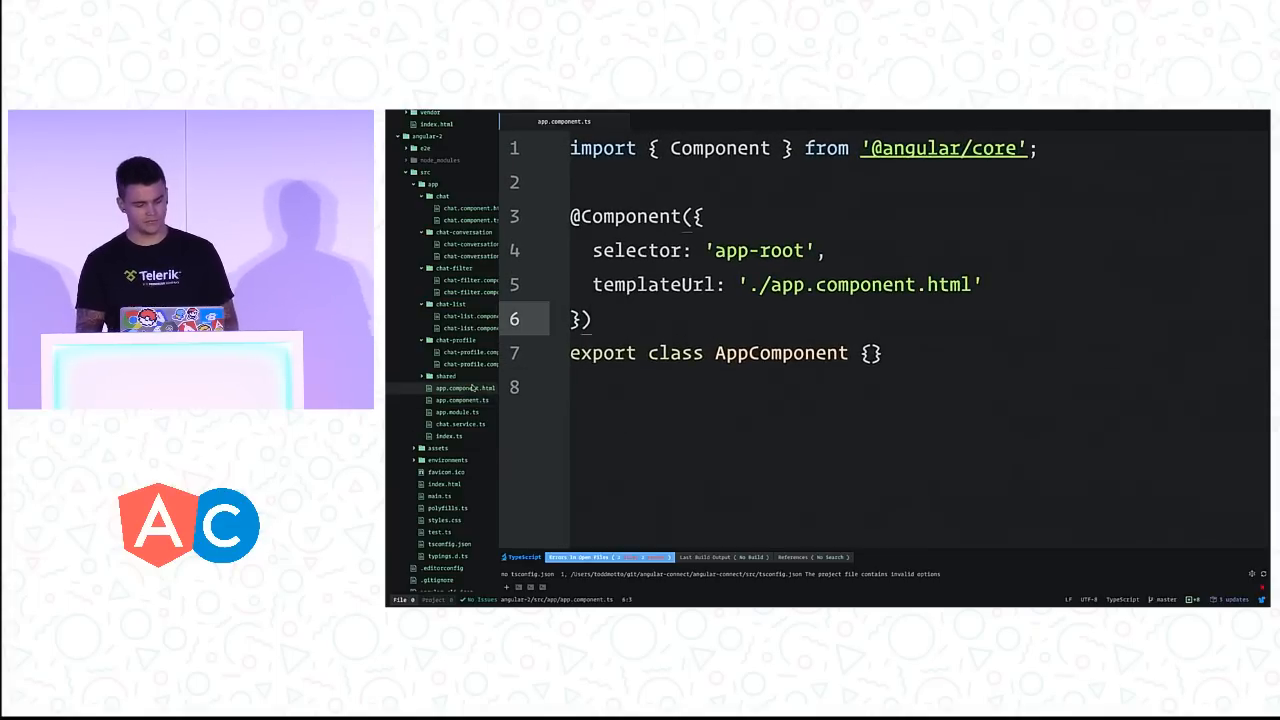
{"action": "left_click", "coordinate": [696, 122]}
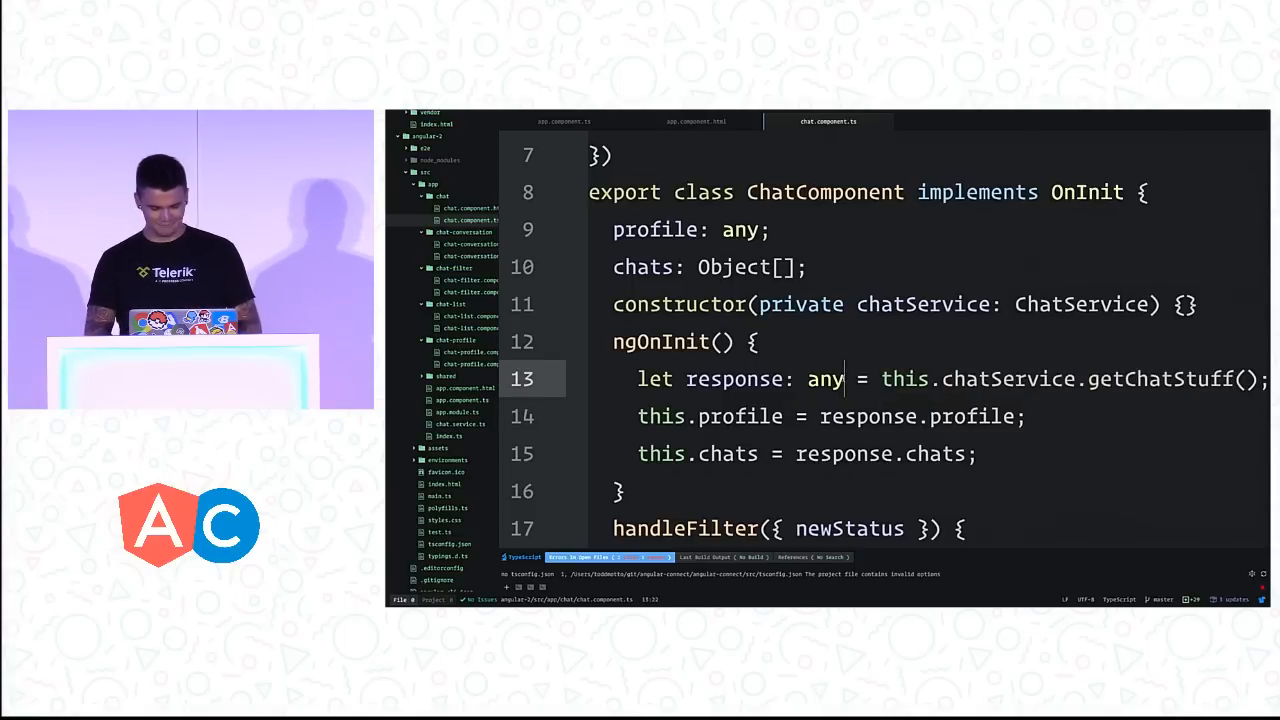
{"action": "scroll", "scroll_direction": "down", "scroll_amount": 3}
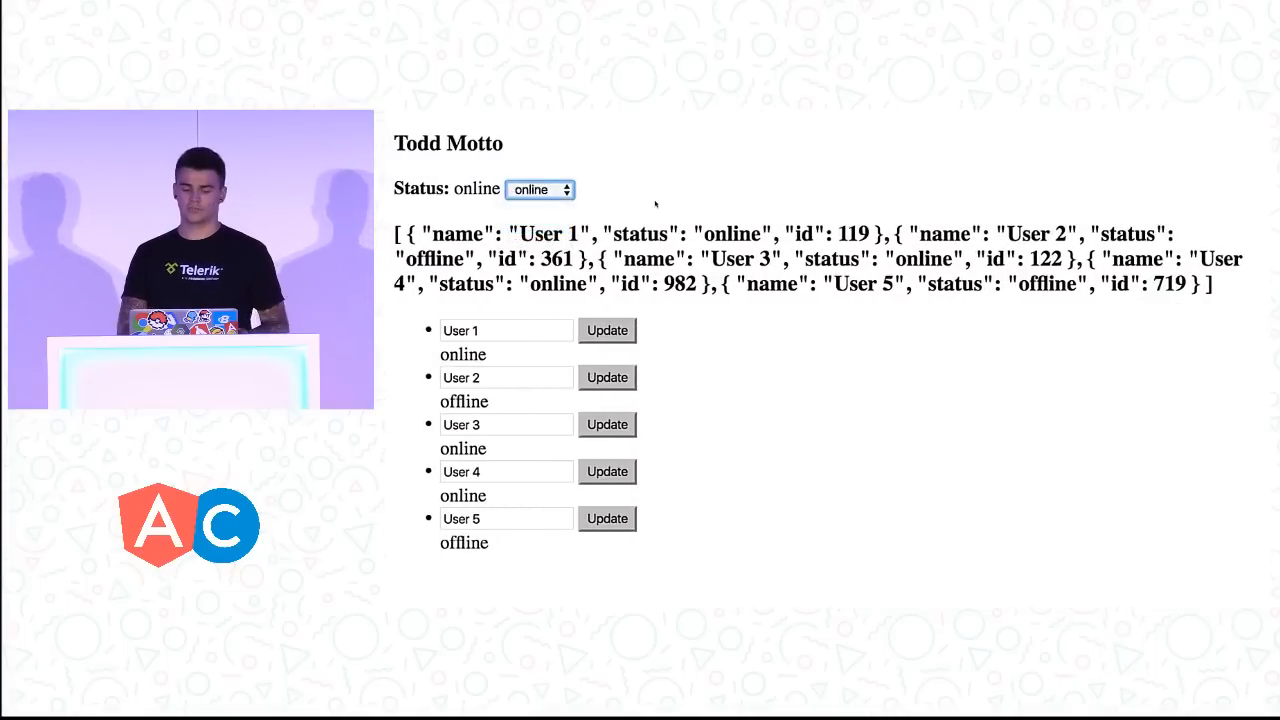
Step: Expand the Status dropdown on the chat demo page
{"action": "left_click", "coordinate": [540, 188]}
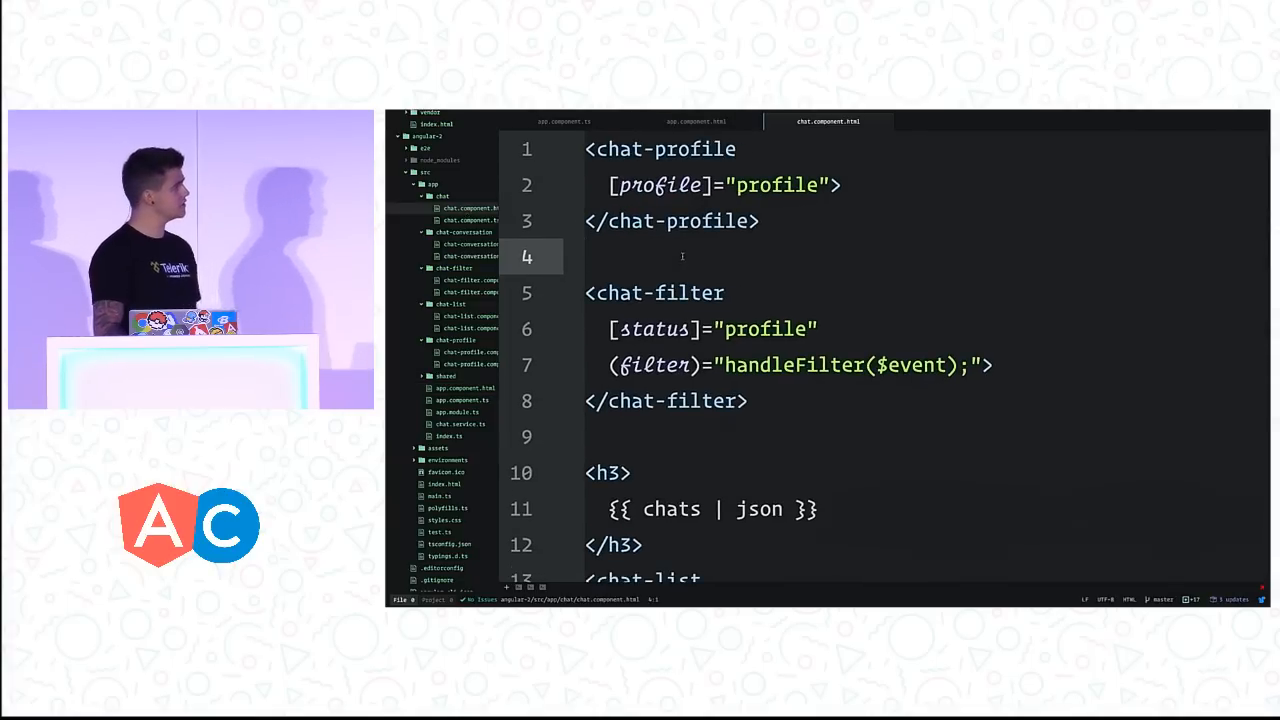
Step: Scroll chat.component.html to the chat-filter binding and highlight its handleFilter($event) term
{"action": "scroll", "scroll_direction": "down", "scroll_amount": 3}
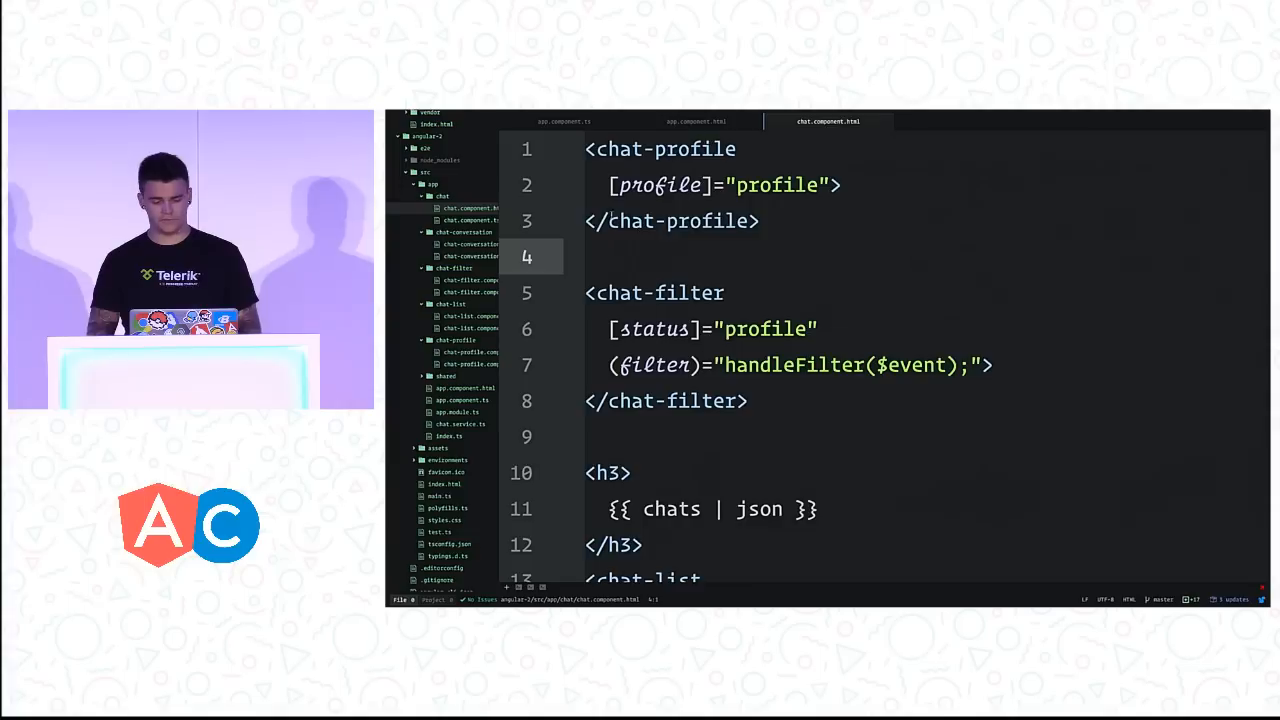
{"action": "double_click", "coordinate": [660, 148]}
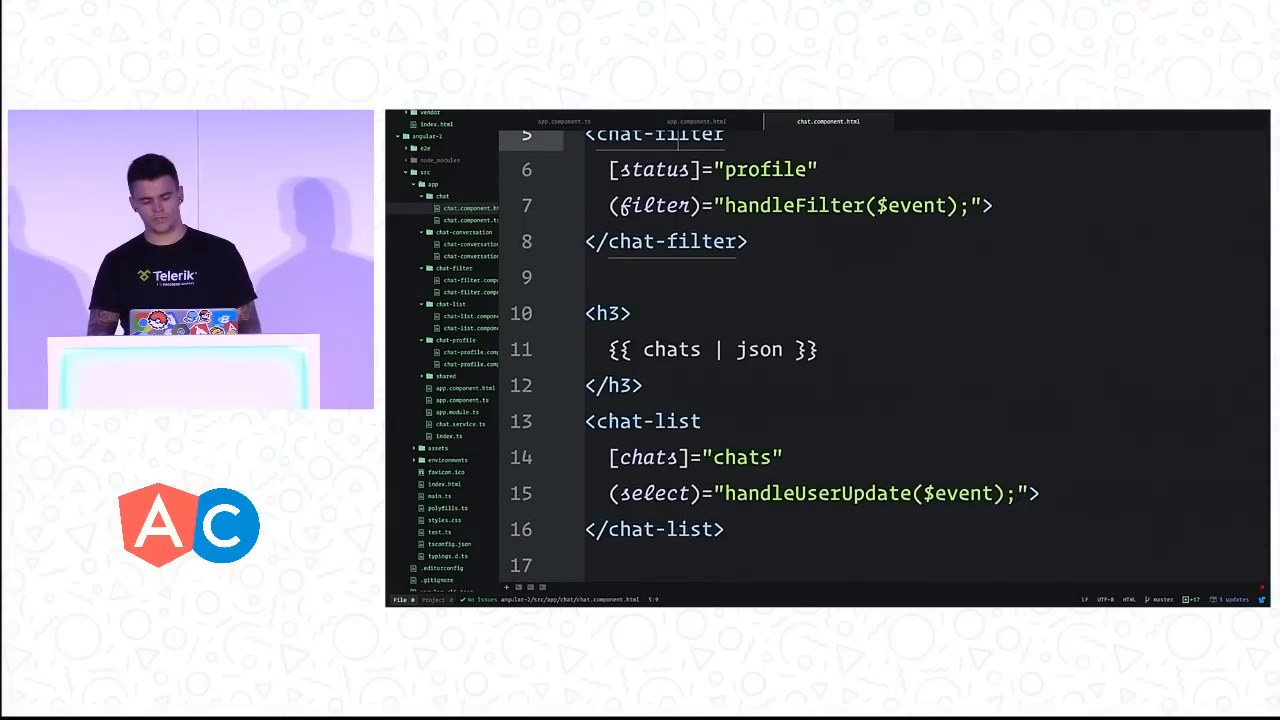
Step: Bring the chat-list element with its handleUserUpdate($event) select callback into view
{"action": "left_click_drag", "start_coordinate": [584, 420], "coordinate": [724, 528]}
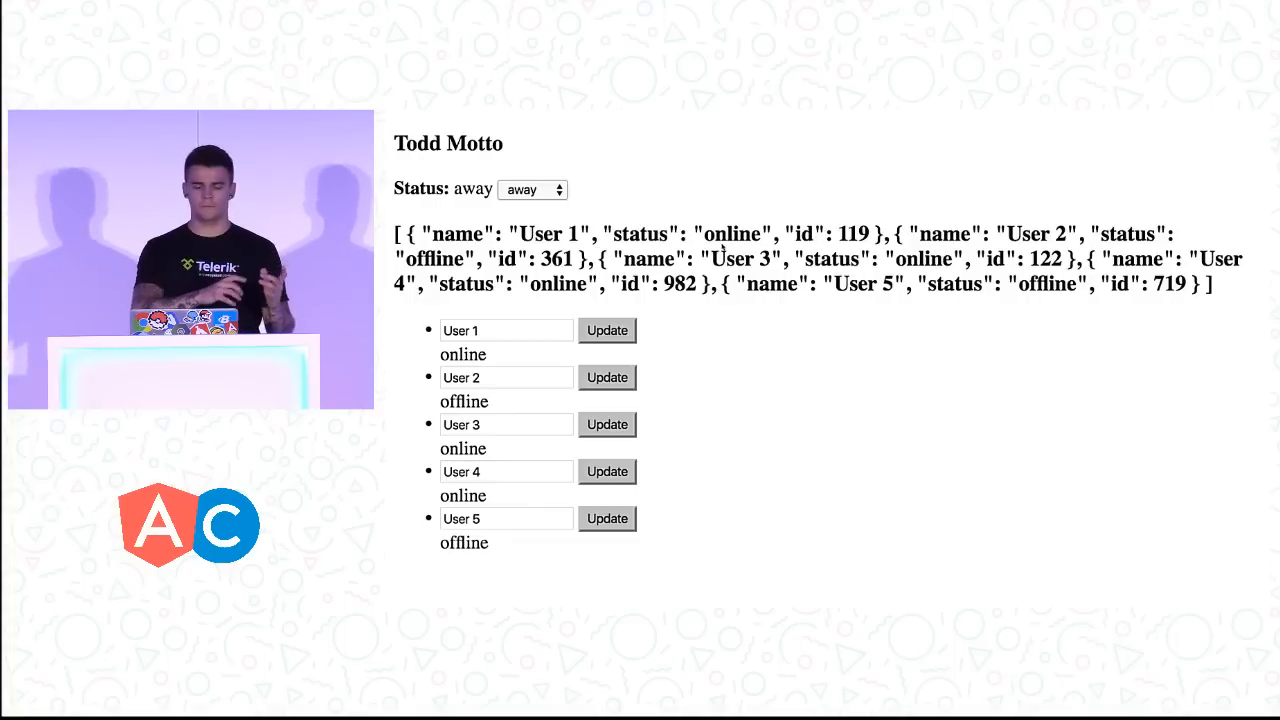
{"action": "left_click", "coordinate": [504, 330]}
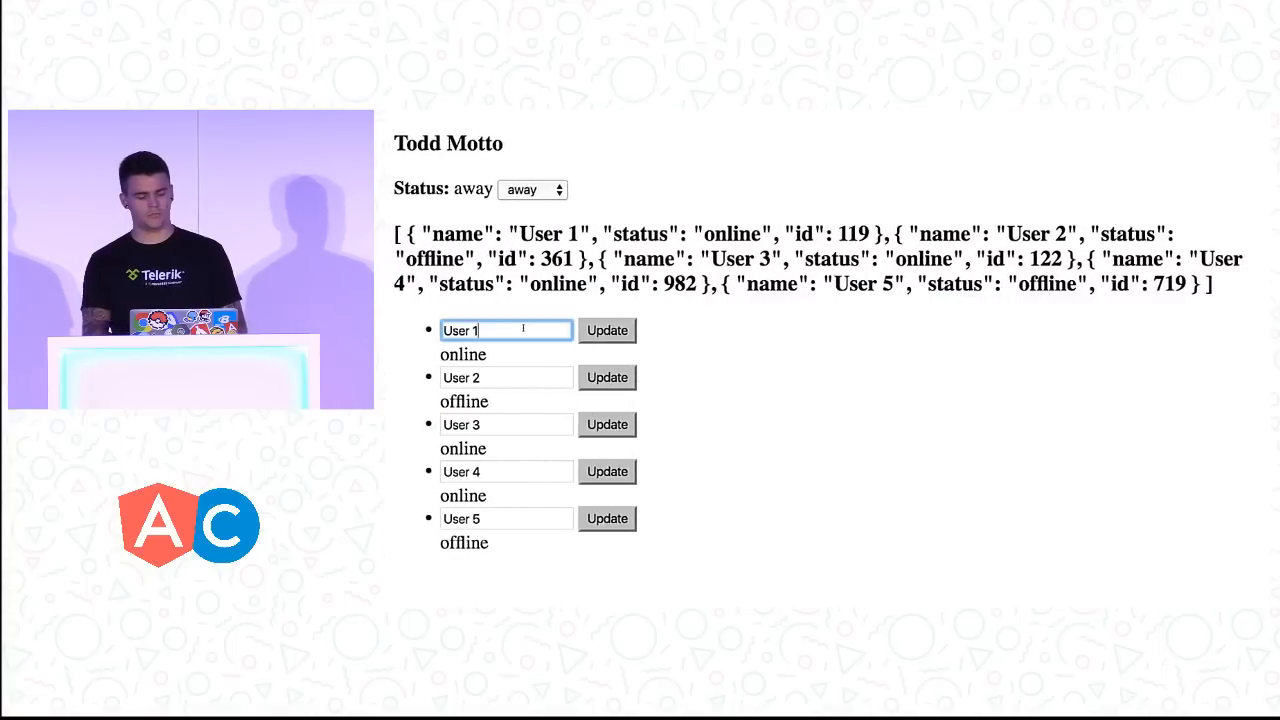
{"action": "type", "text": "dsjkhfkjdsfkdsfkldsjfklds"}
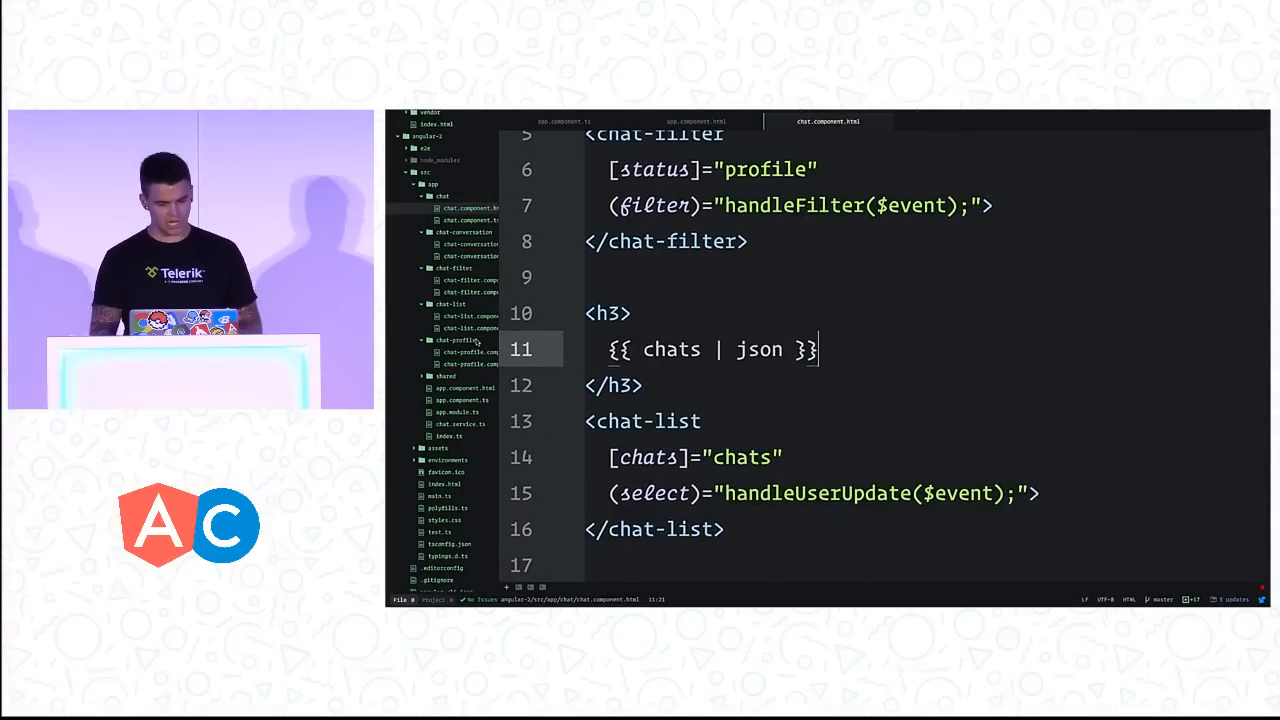
Step: Load chat-list.component.ts with its chats input and select output, then return to chat.component.html
{"action": "left_click", "coordinate": [468, 328]}
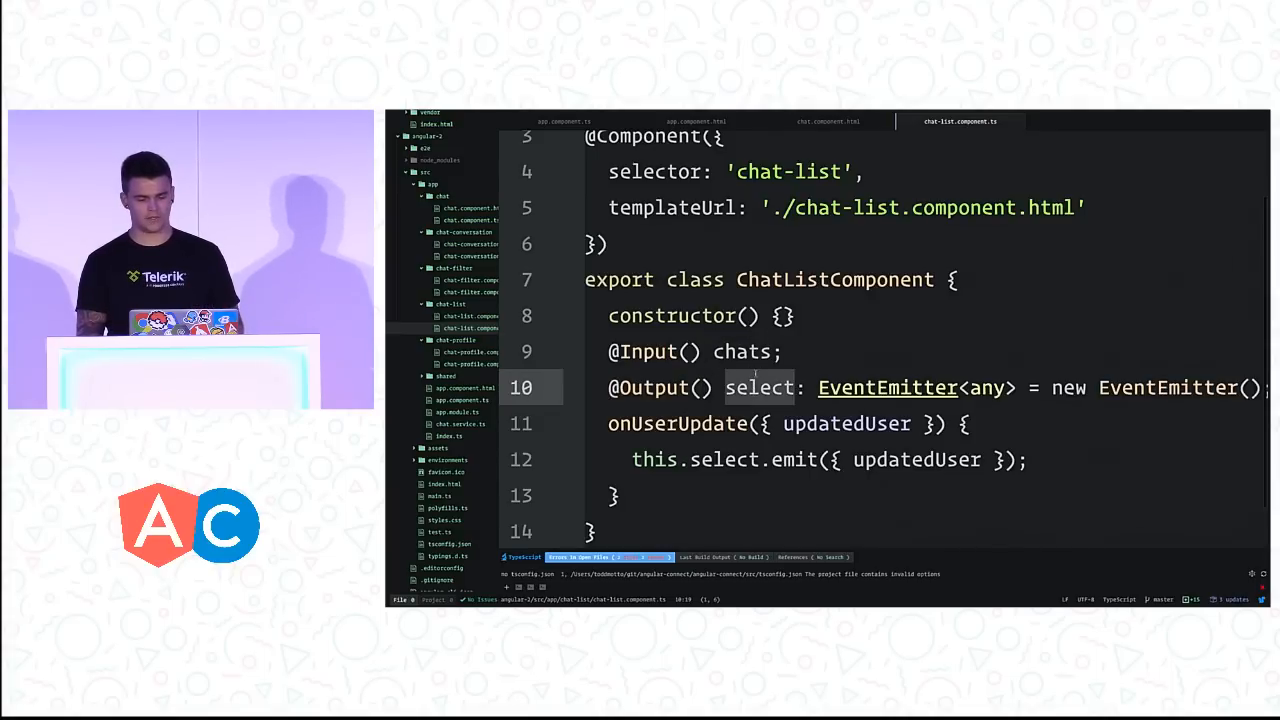
{"action": "left_click", "coordinate": [828, 122]}
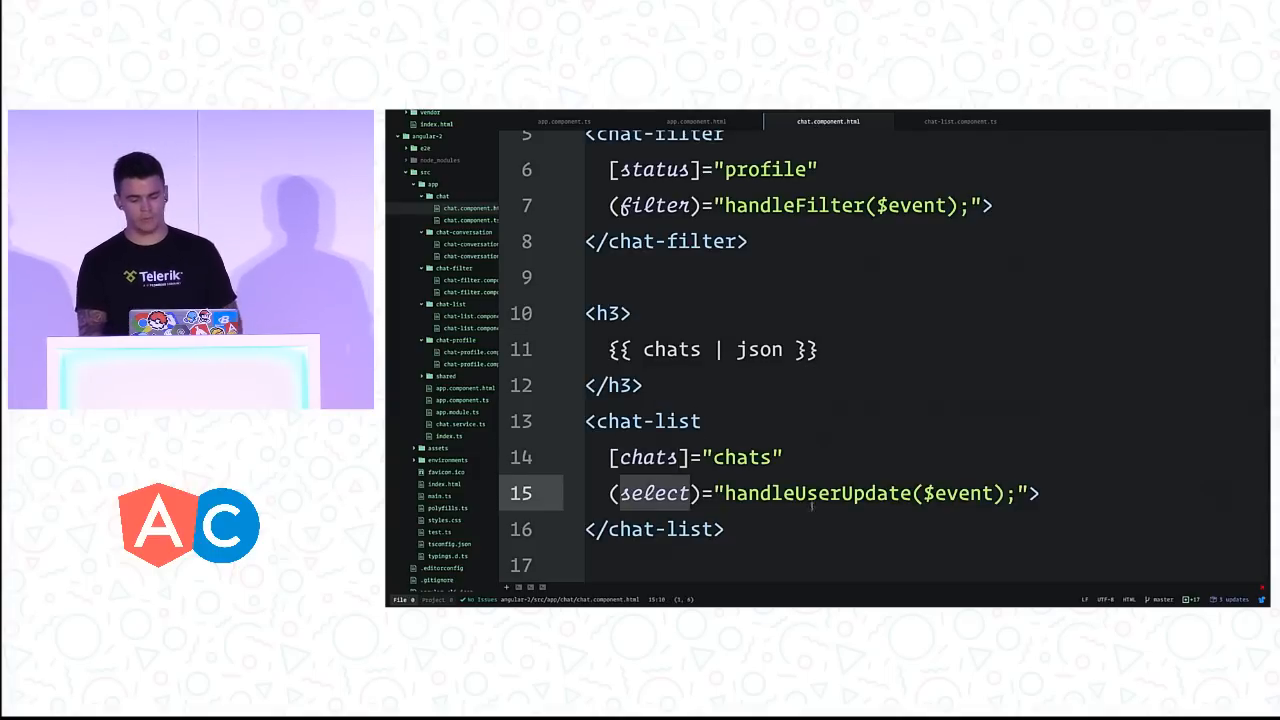
Step: Highlight the select event name and show chat-list.component.html's ngFor over chat-conversation
{"action": "double_click", "coordinate": [810, 492]}
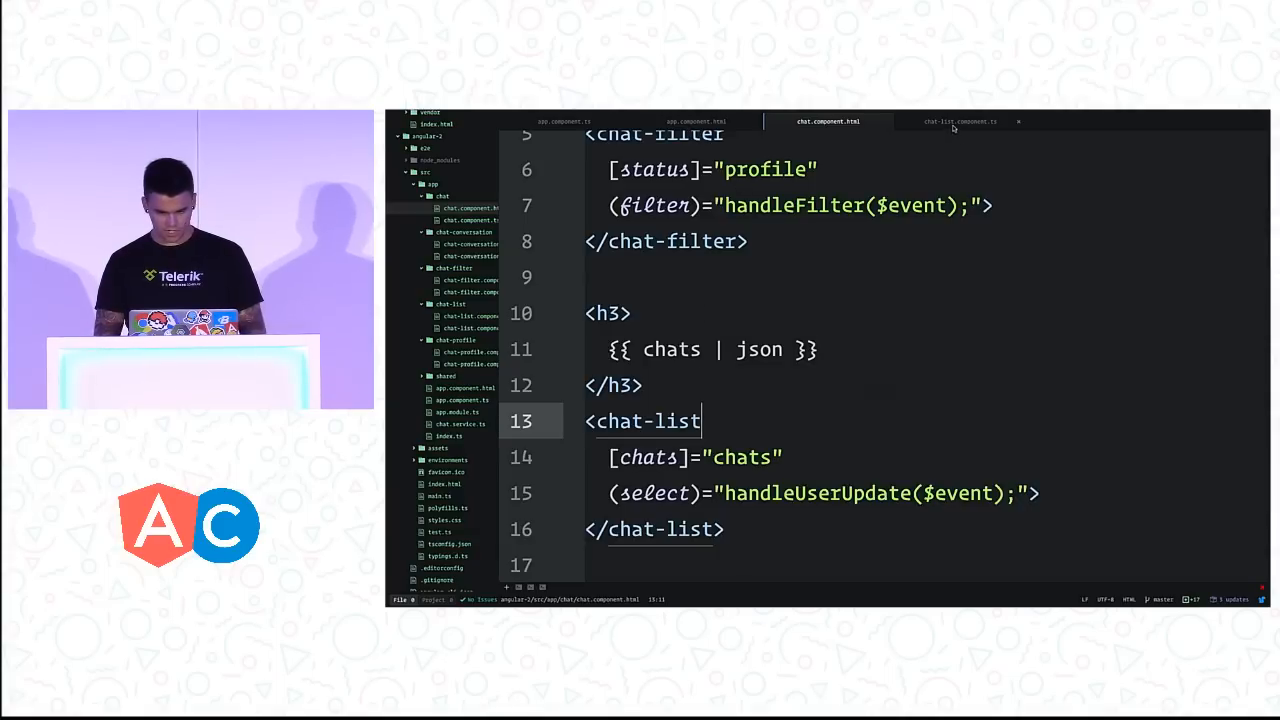
{"action": "left_click", "coordinate": [960, 122]}
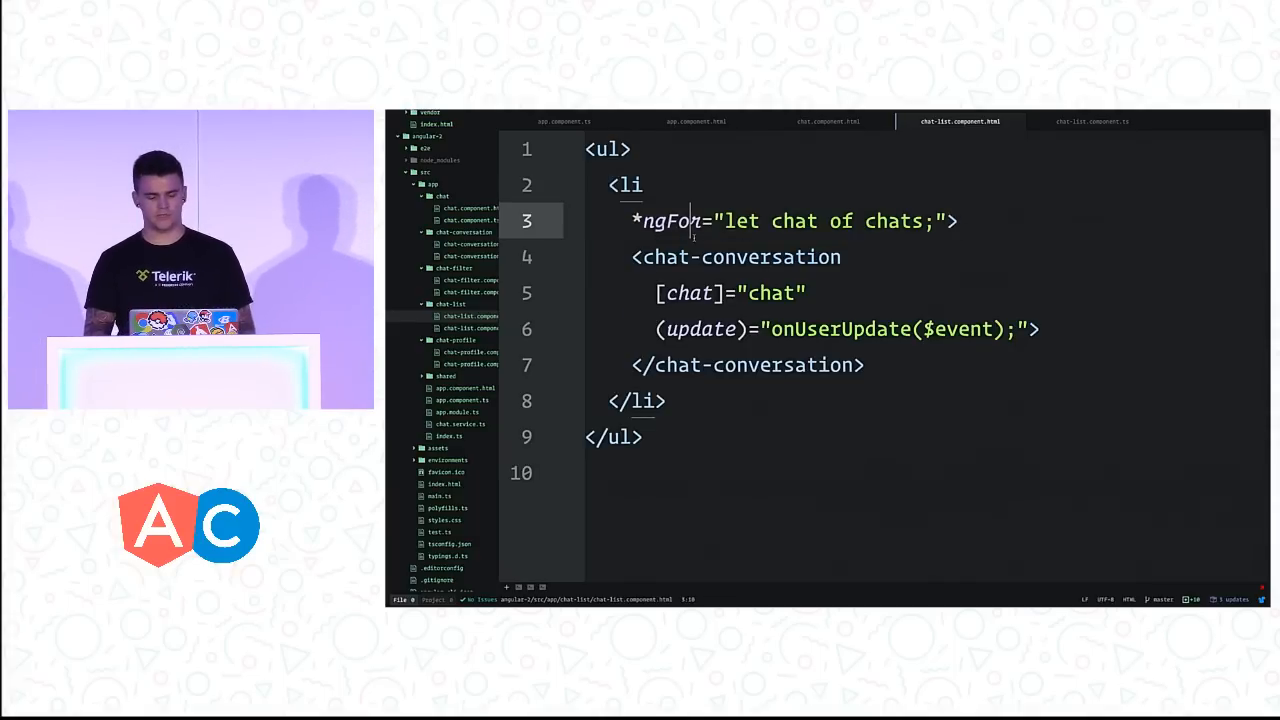
Step: Highlight ngFor, then show chat-conversation.component.ts with its chat input and update EventEmitter
{"action": "double_click", "coordinate": [792, 220]}
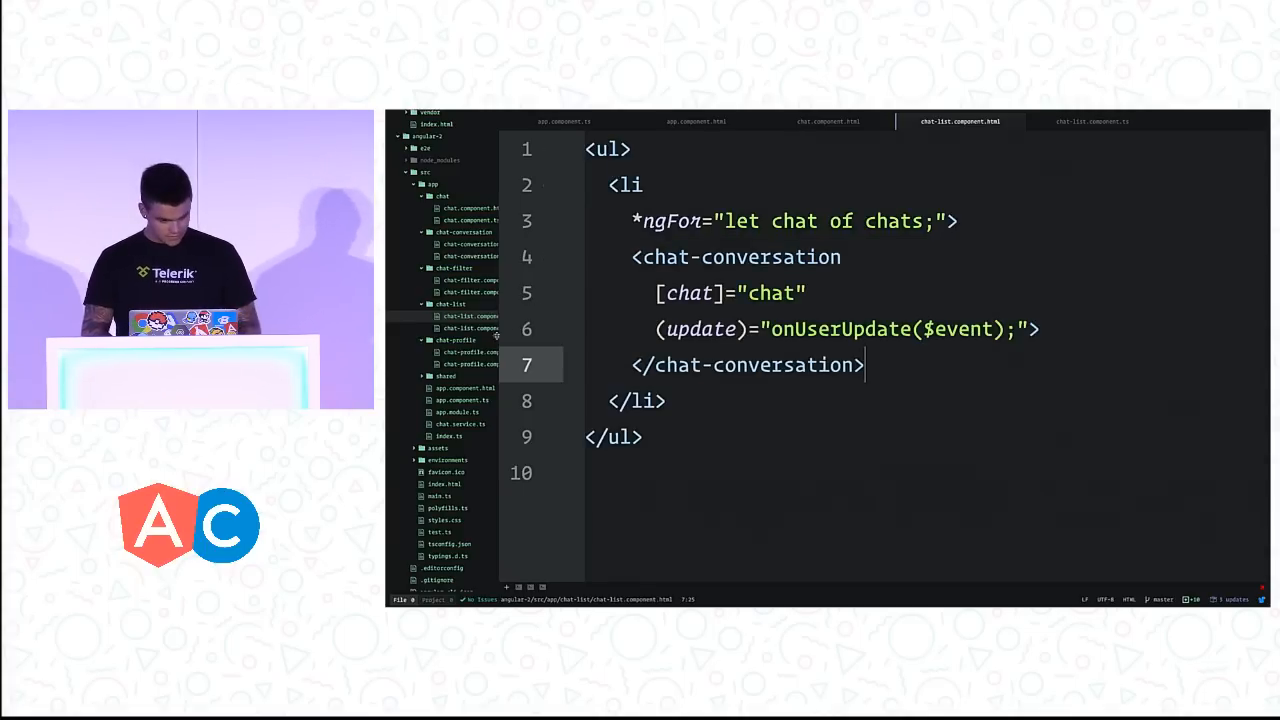
{"action": "left_click", "coordinate": [1076, 122]}
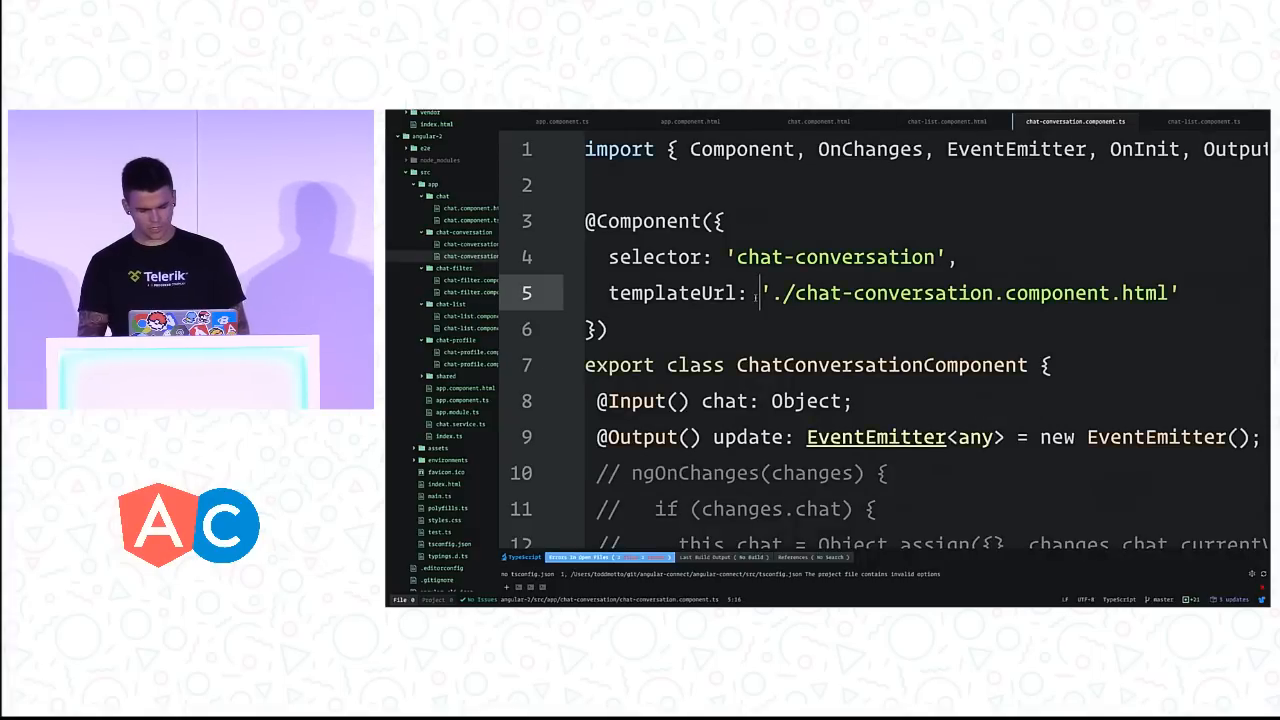
Step: Reach the ngOnChanges hook that copies changes.chat into a fresh this.chat object
{"action": "scroll", "scroll_direction": "down", "scroll_amount": 3}
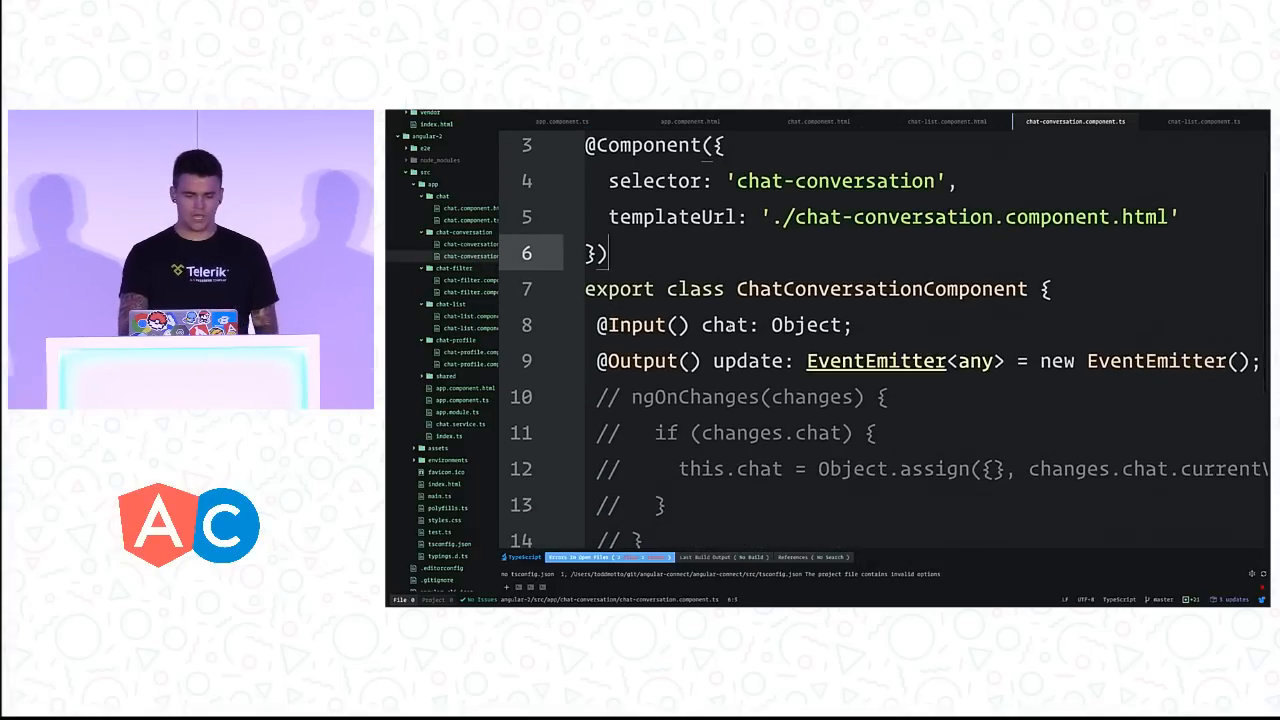
{"action": "double_click", "coordinate": [724, 324]}
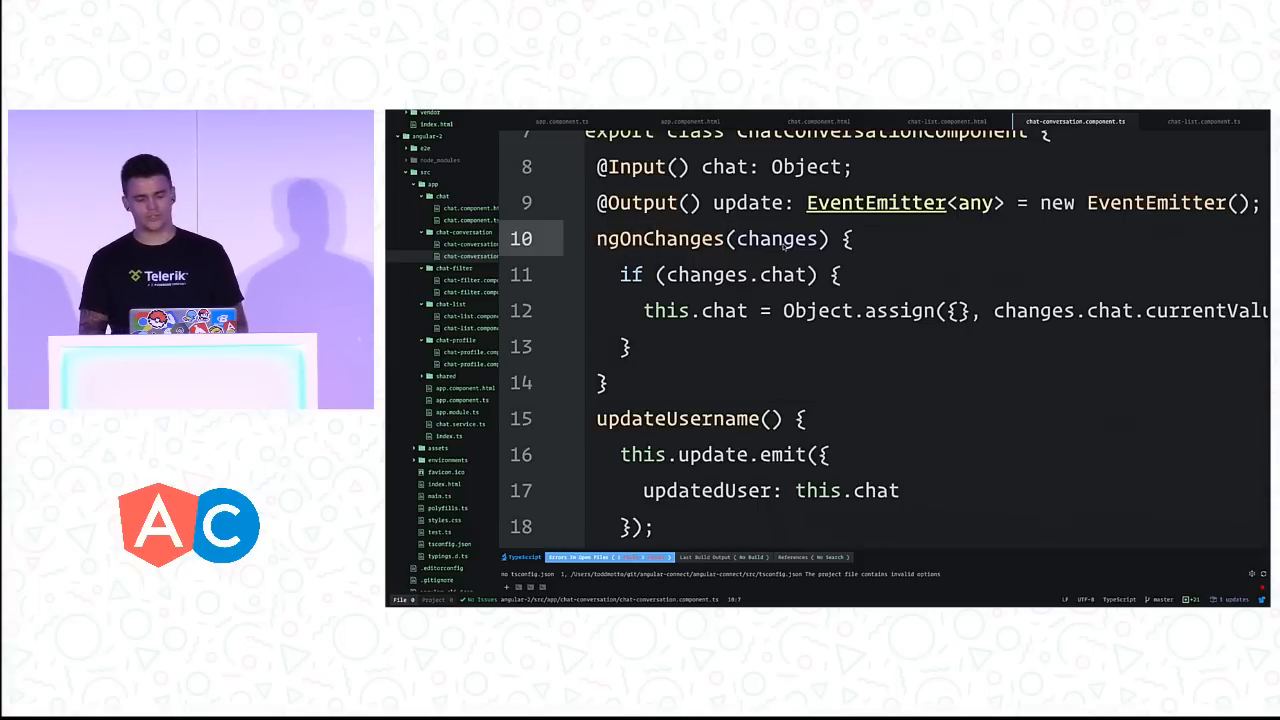
Step: Highlight ngOnChanges beside updateUsername, which emits the chat as updatedUser
{"action": "double_click", "coordinate": [780, 238]}
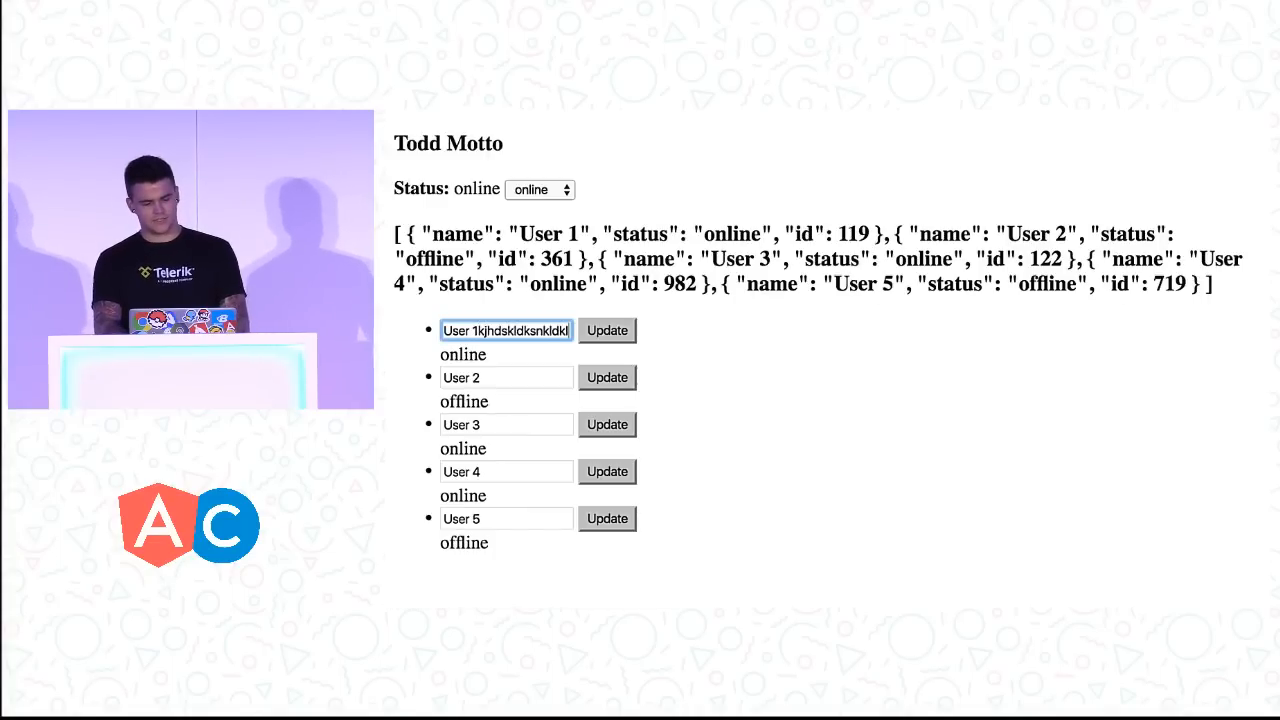
Step: Fill User 1's name field with random letters to show the JSON list stays 'User 1'
{"action": "type", "text": "dkljkljhkhjklhjklhjkghjg"}
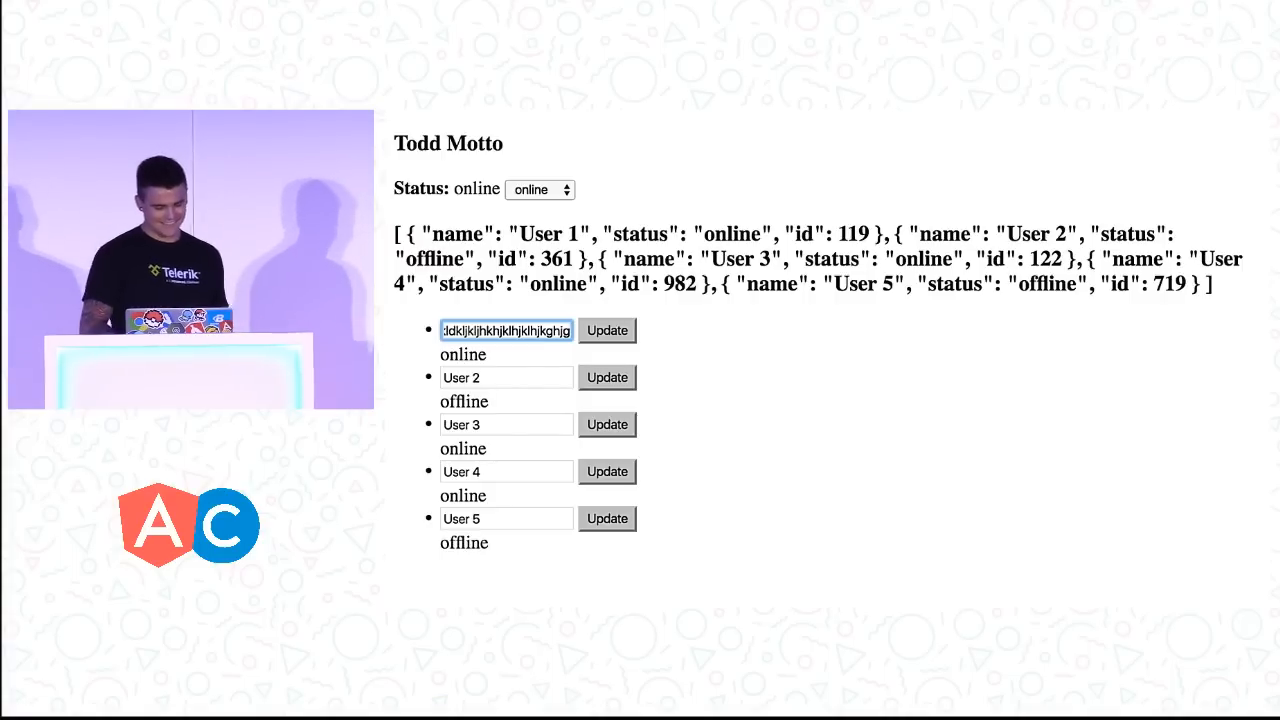
{"action": "type", "text": "h"}
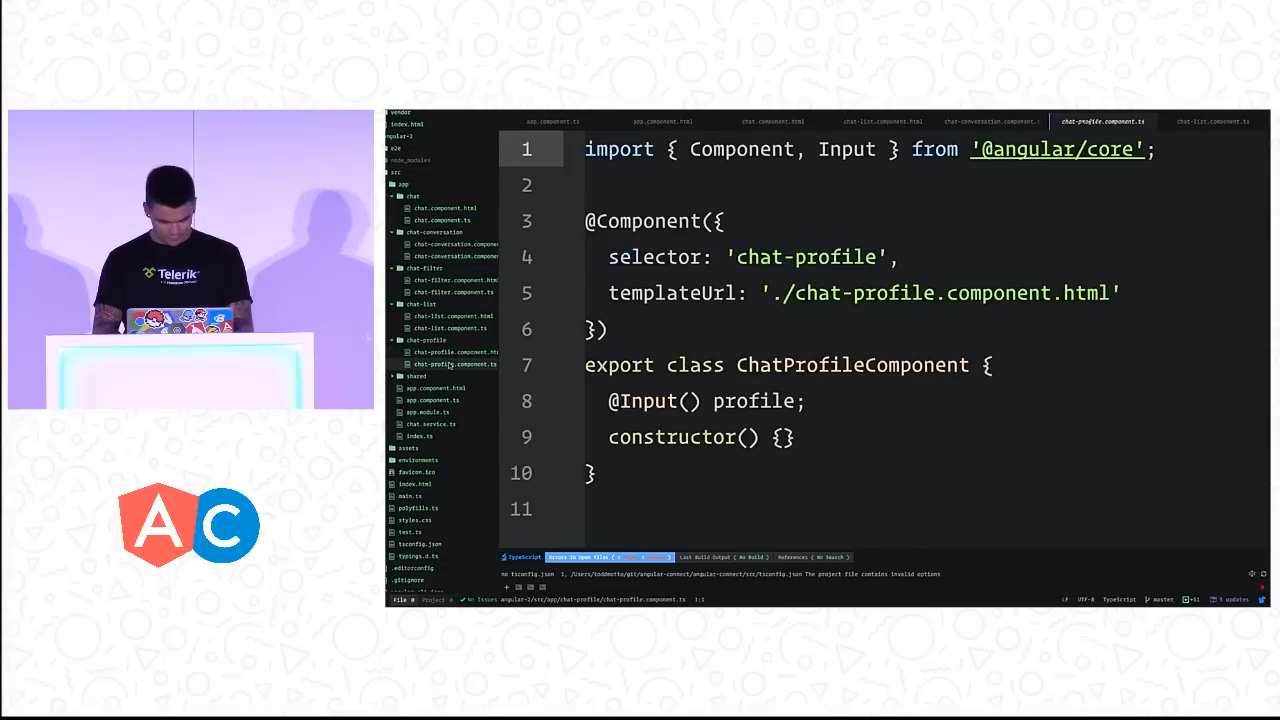
Step: Review the chat-filter and chat component TypeScript before returning to the browser demo
{"action": "left_click", "coordinate": [1212, 122]}
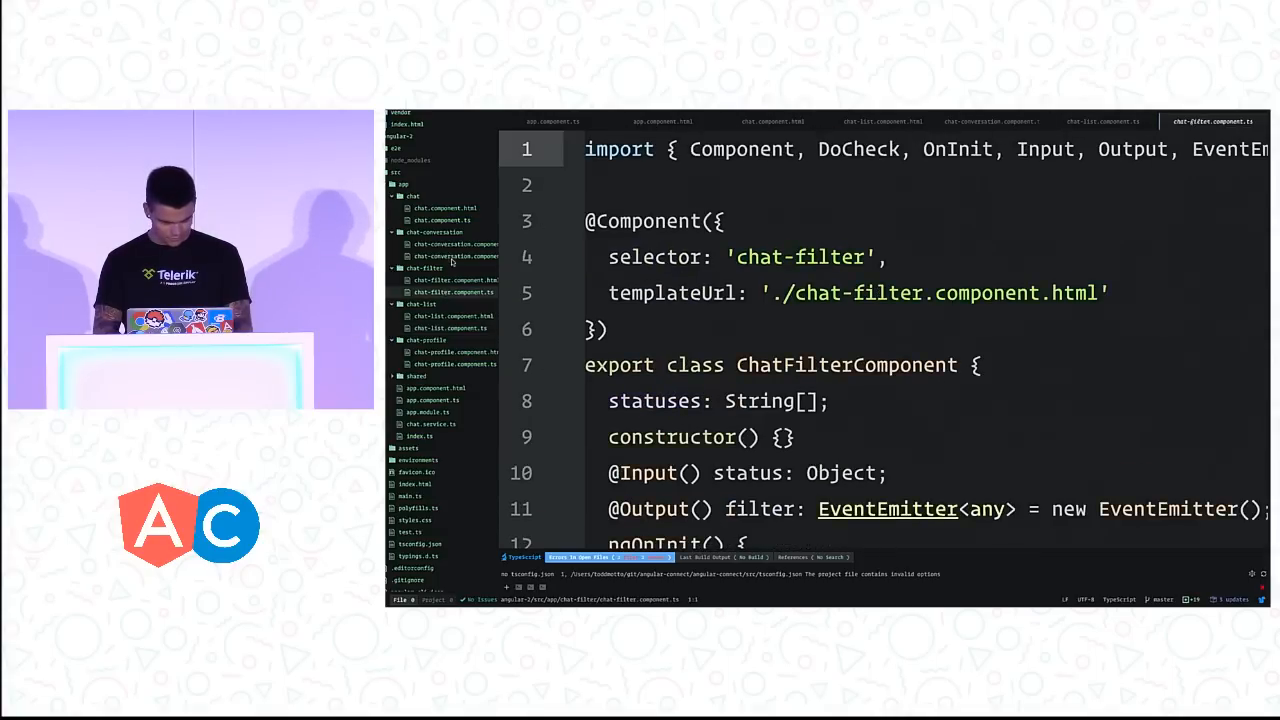
{"action": "left_click", "coordinate": [1102, 122]}
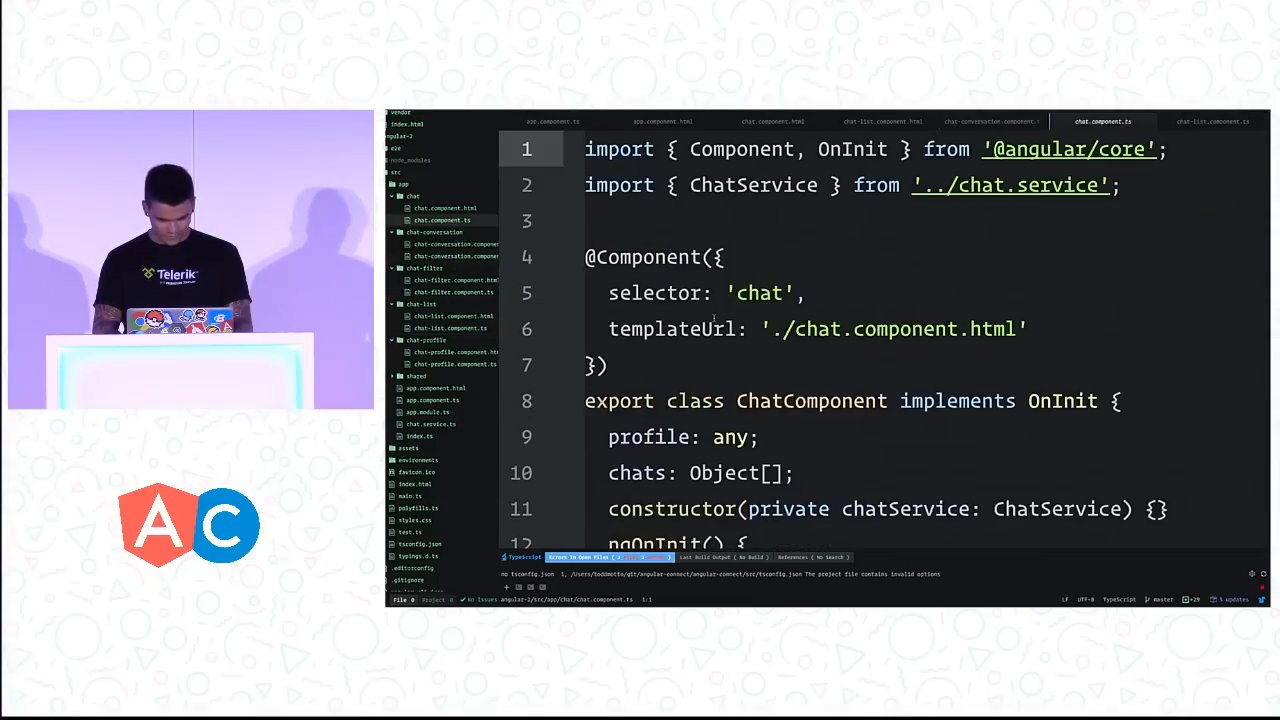
{"action": "scroll", "scroll_direction": "down", "scroll_amount": 3}
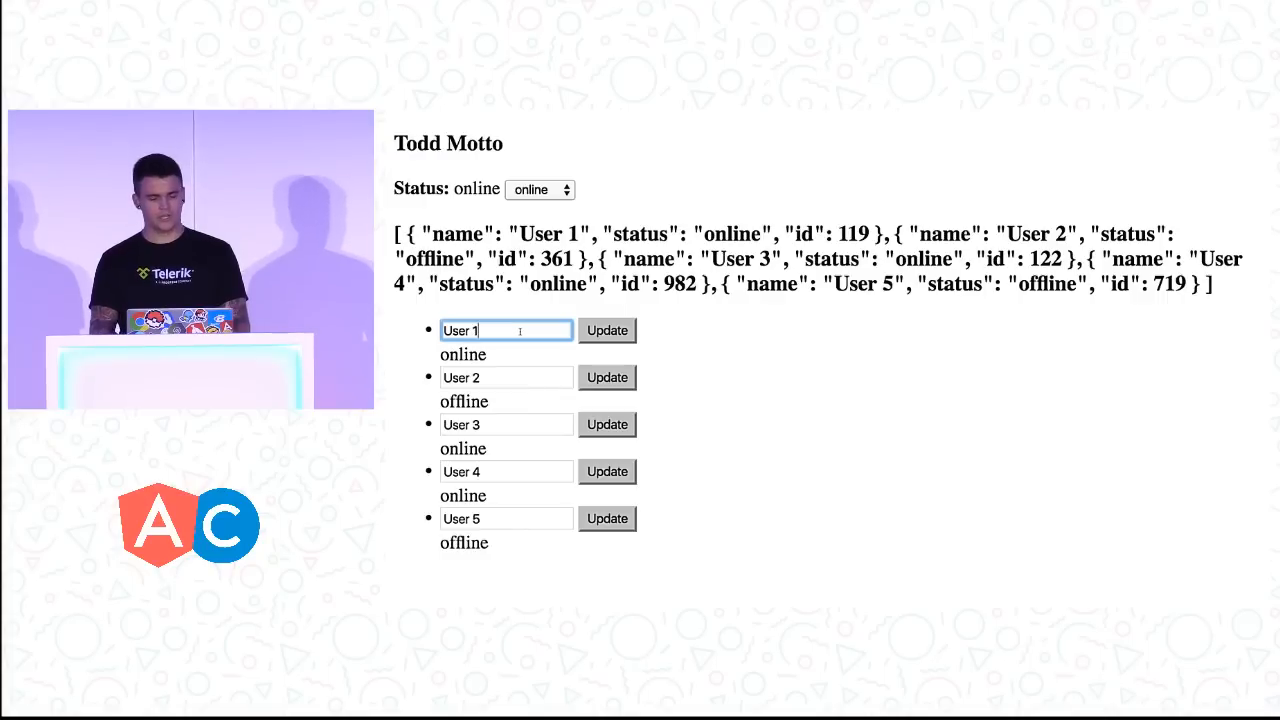
Step: Append extra letters to User 1's name and commit the change by clicking in the page
{"action": "type", "text": "dskjnfklds"}
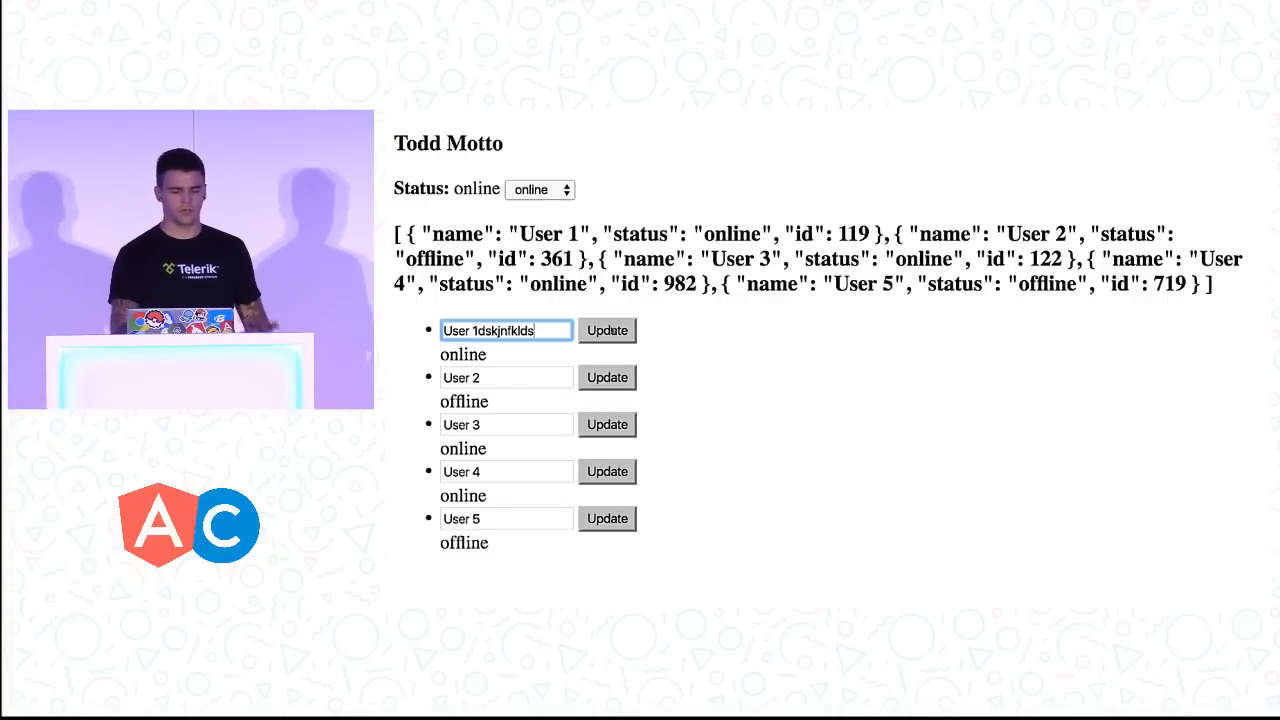
{"action": "left_click", "coordinate": [608, 330]}
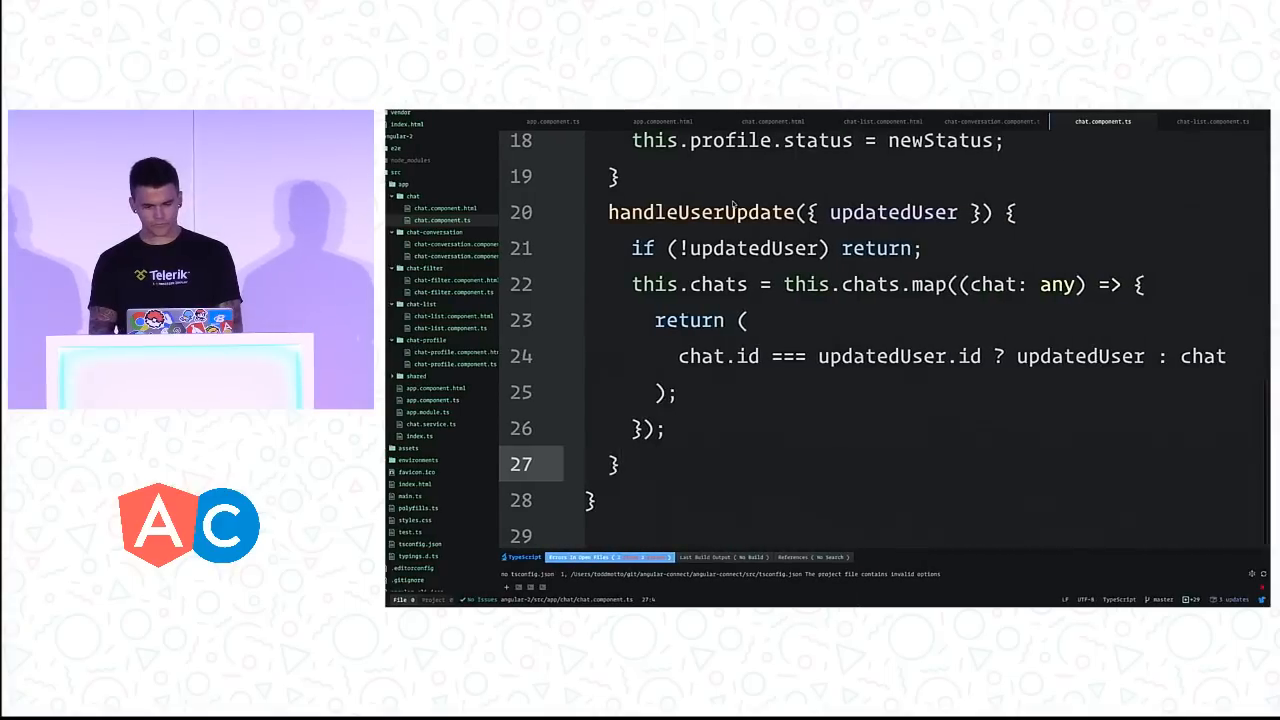
Step: Trace handleUserUpdate through the conversation and list components' select output to the chat template
{"action": "left_click", "coordinate": [700, 212]}
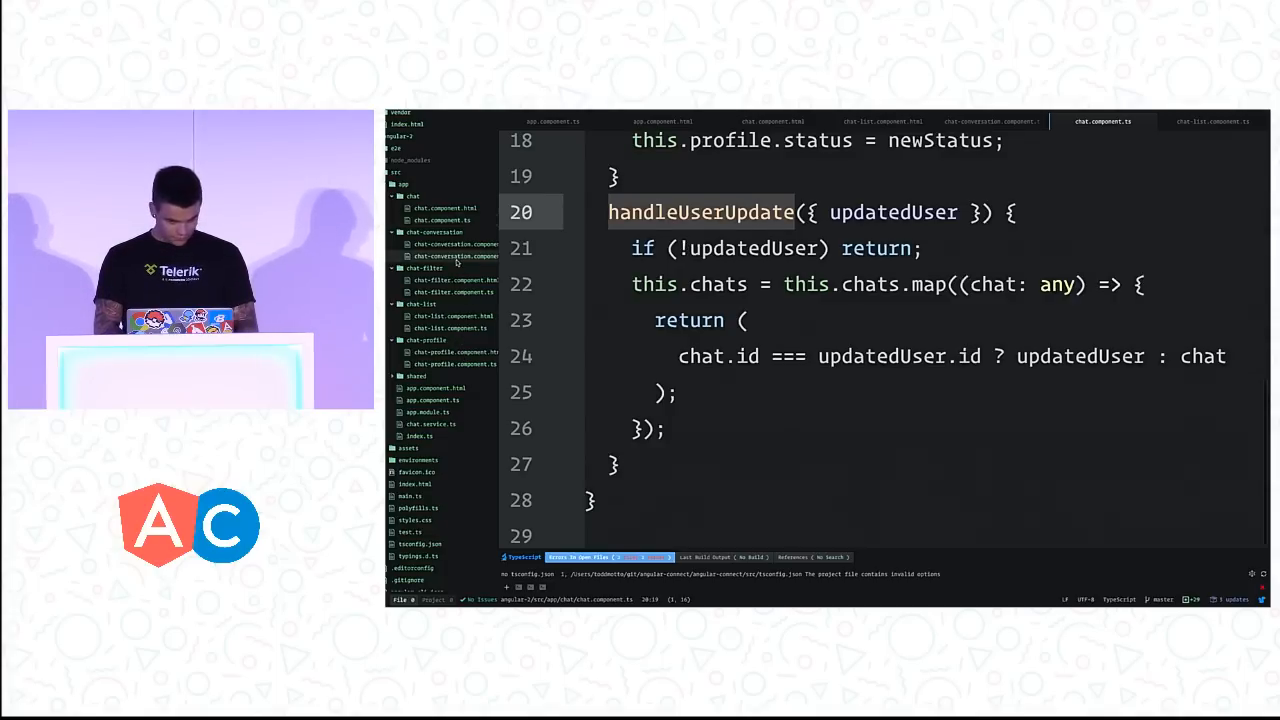
{"action": "left_click", "coordinate": [990, 122]}
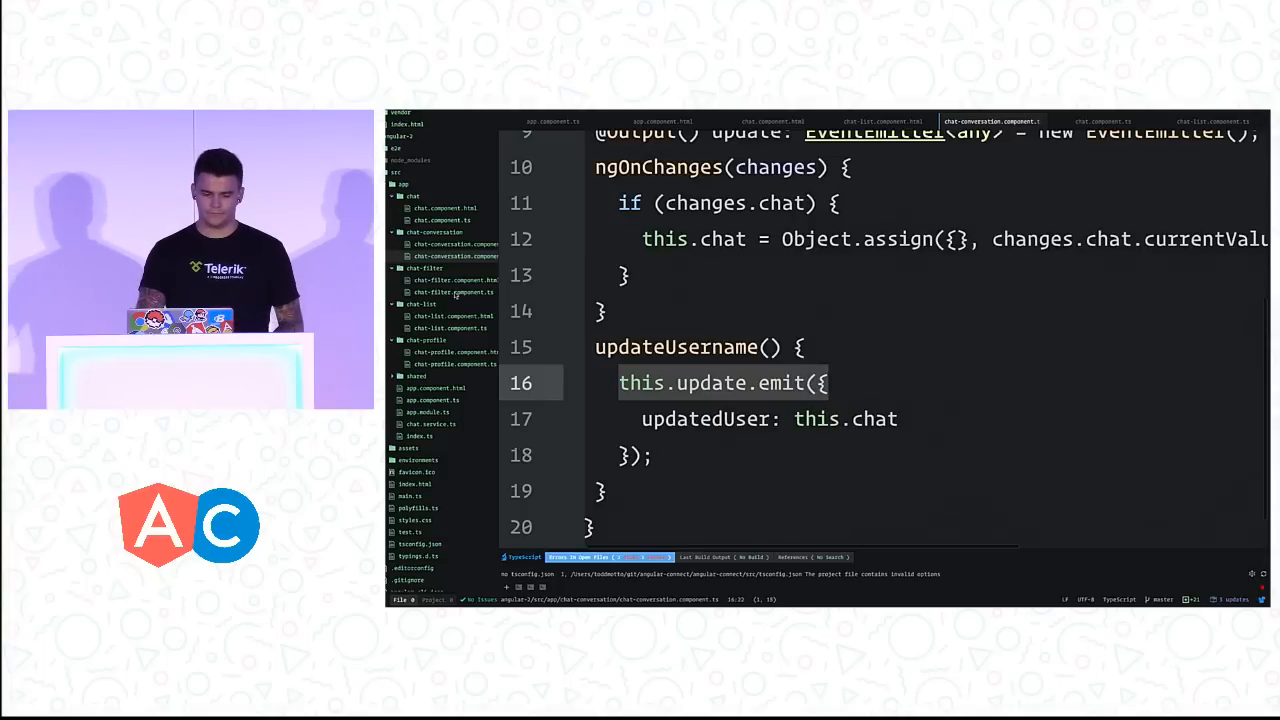
{"action": "left_click", "coordinate": [1212, 122]}
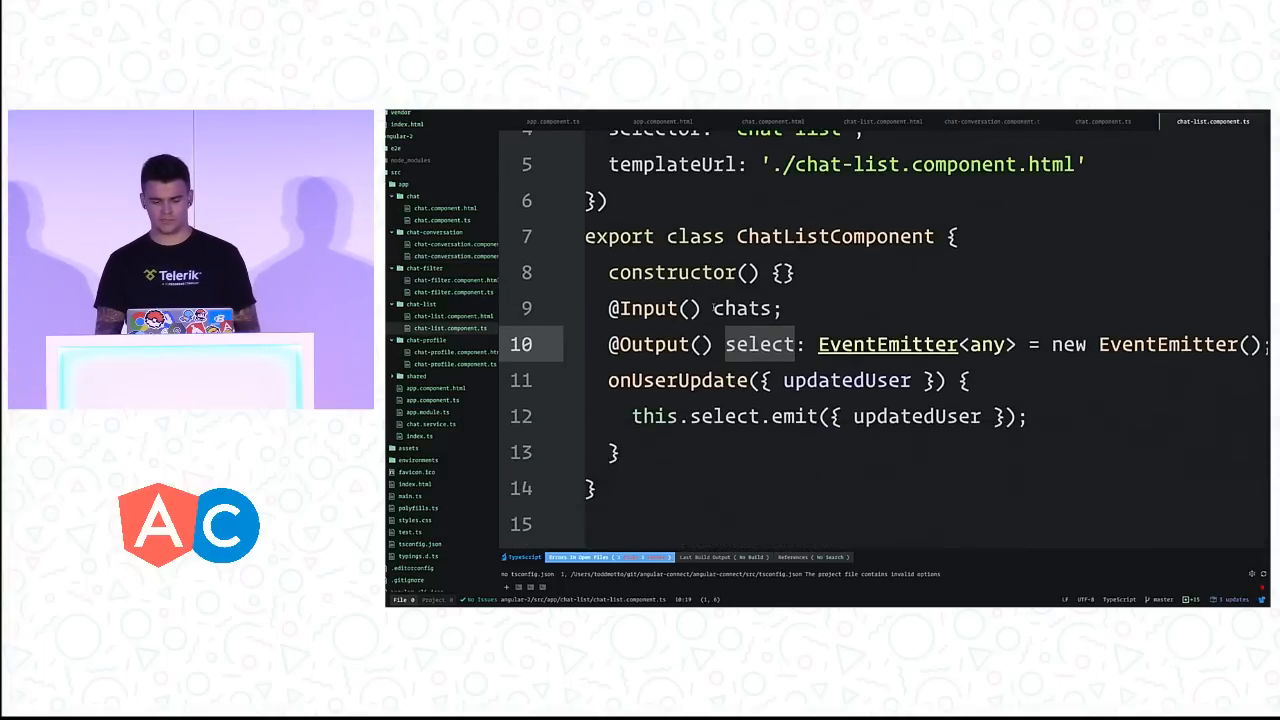
{"action": "double_click", "coordinate": [846, 380]}
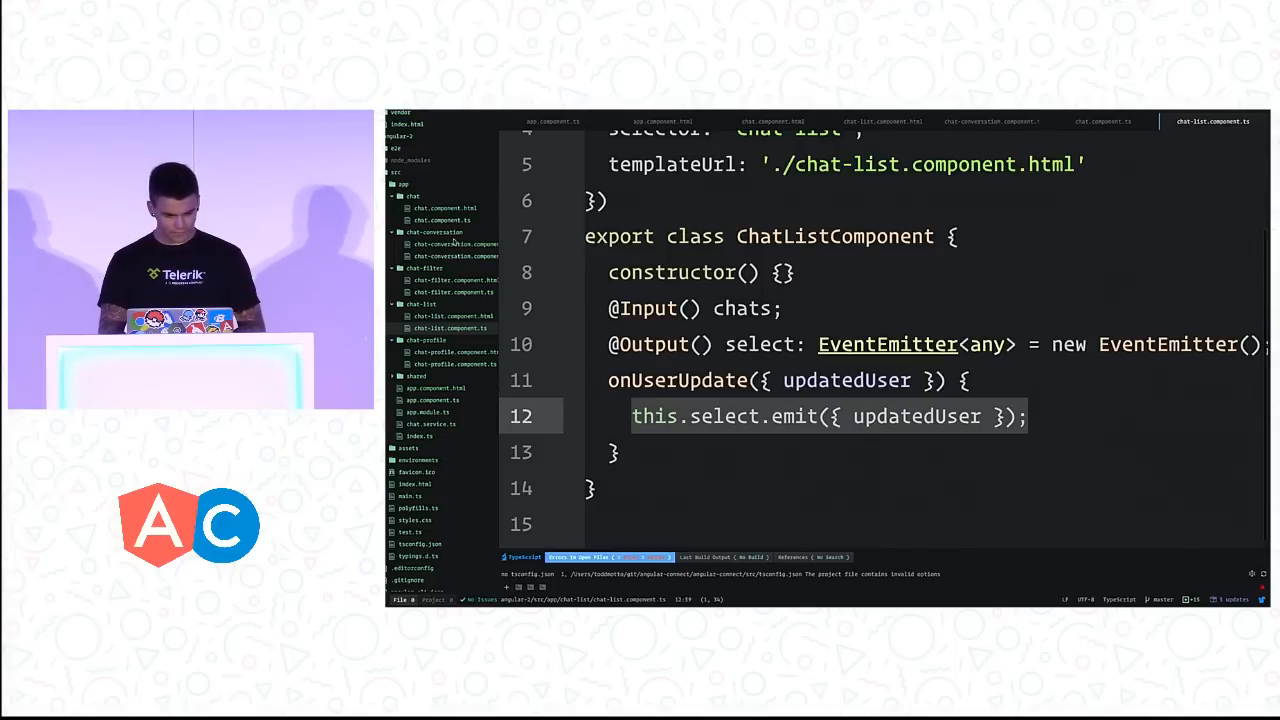
{"action": "left_click", "coordinate": [1102, 122]}
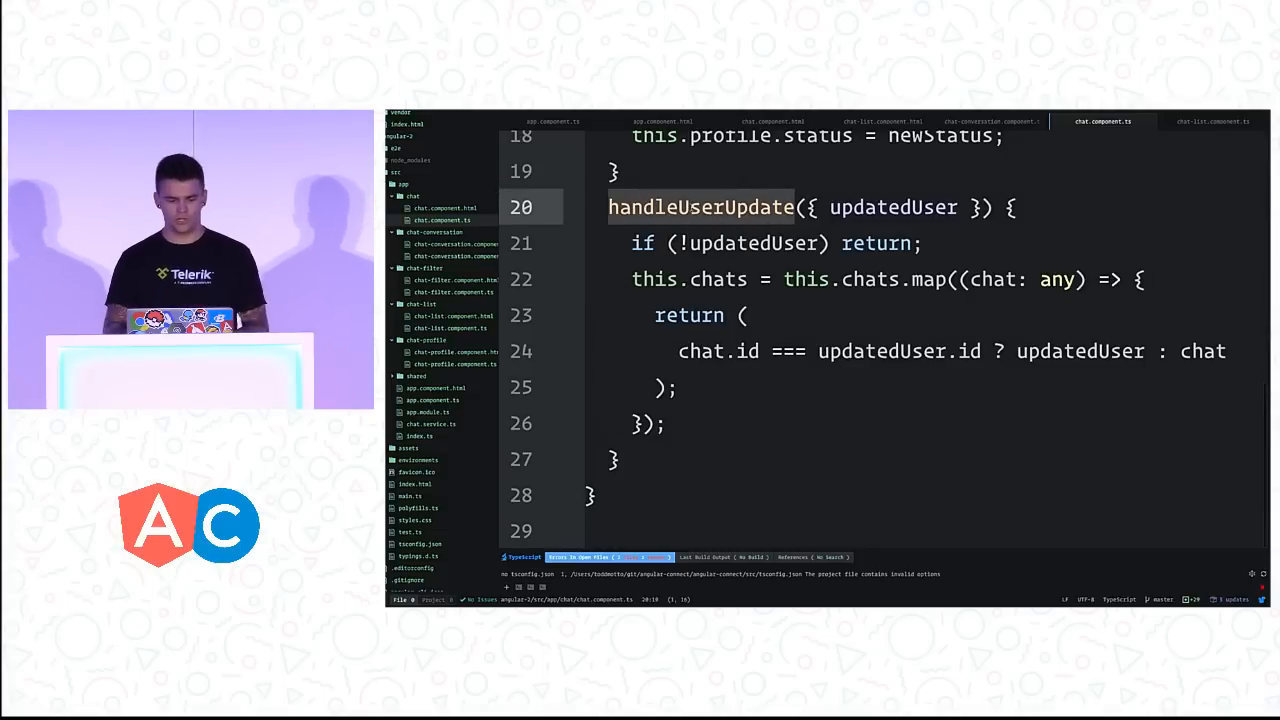
{"action": "left_click", "coordinate": [772, 122]}
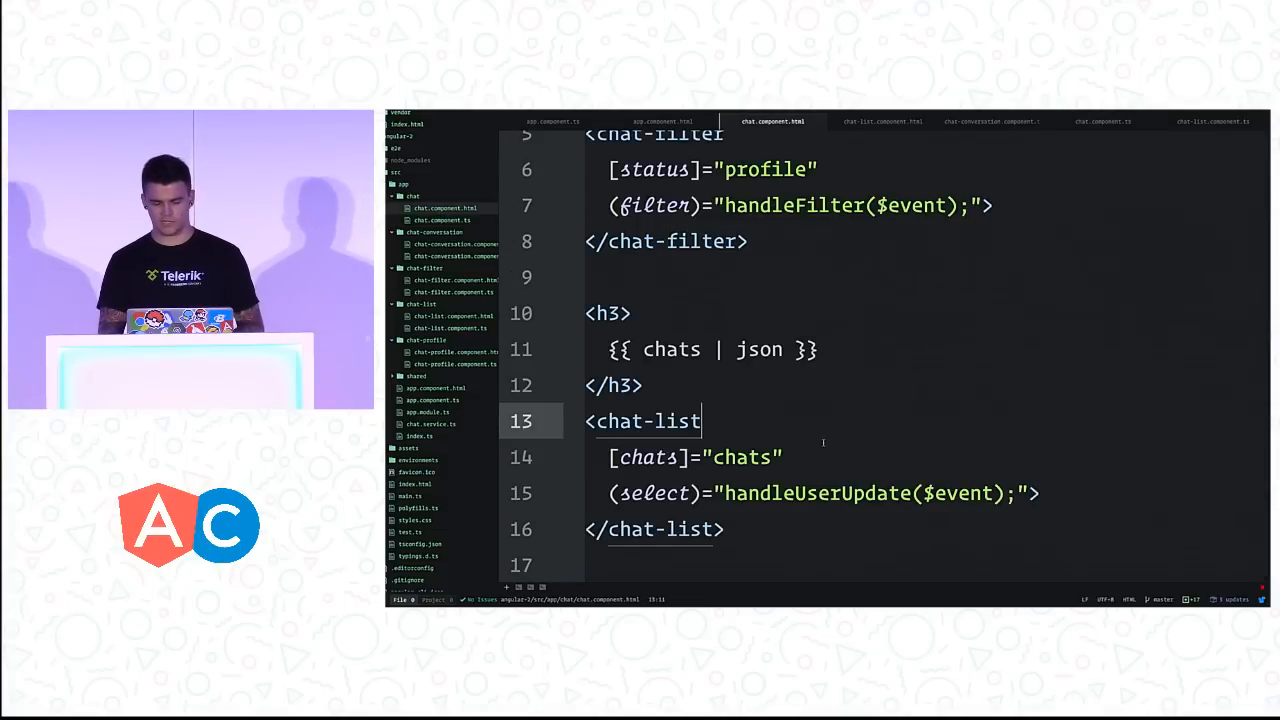
{"action": "double_click", "coordinate": [816, 492]}
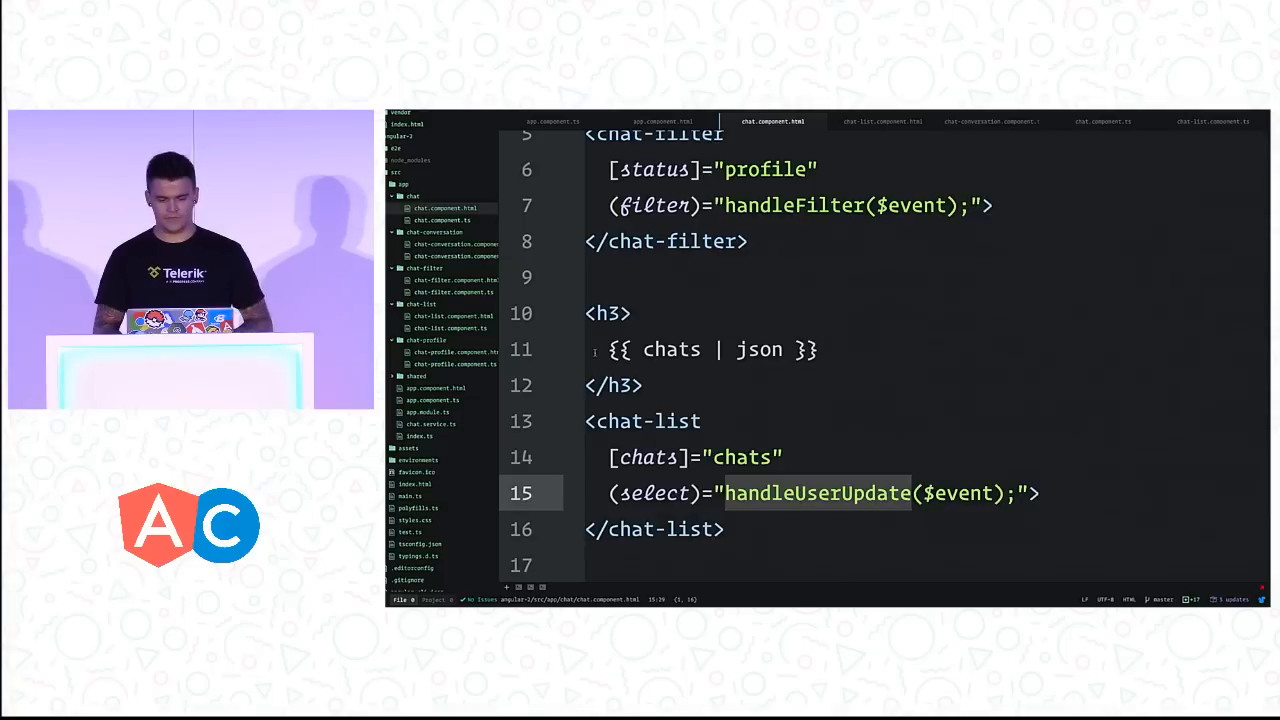
{"action": "left_click", "coordinate": [1102, 122]}
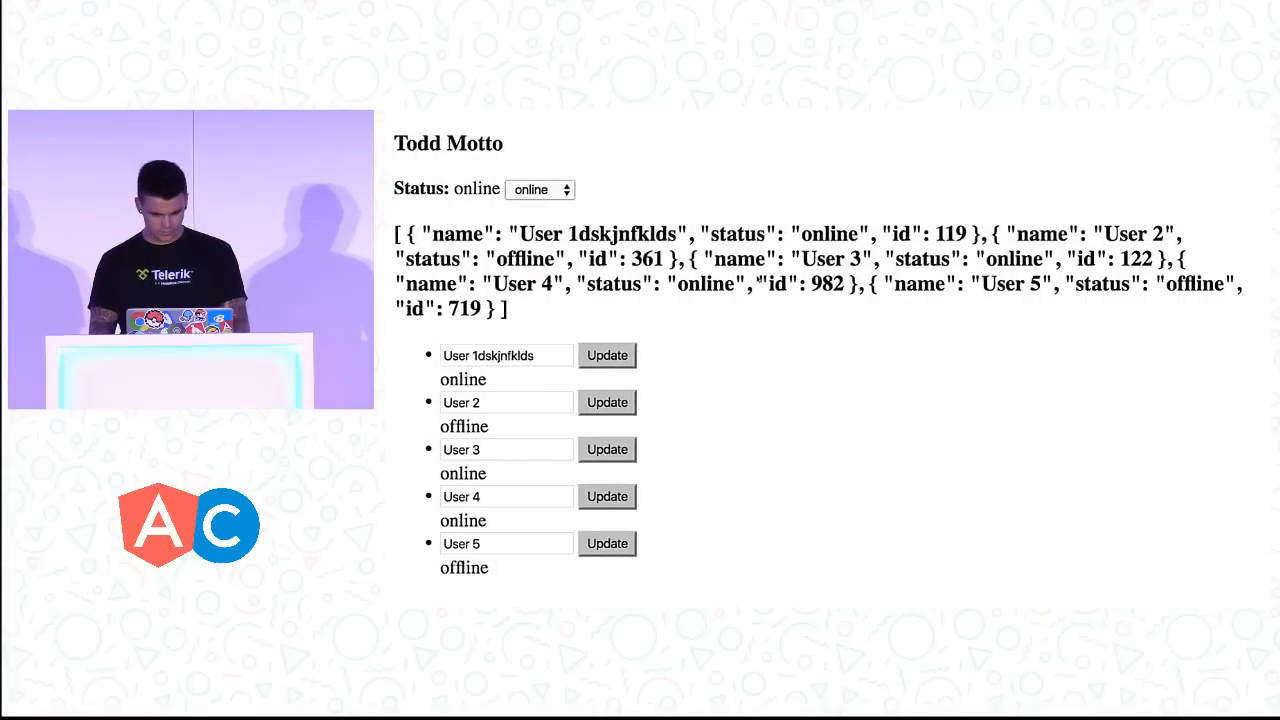
{"action": "mouse_move", "coordinate": [656, 112]}
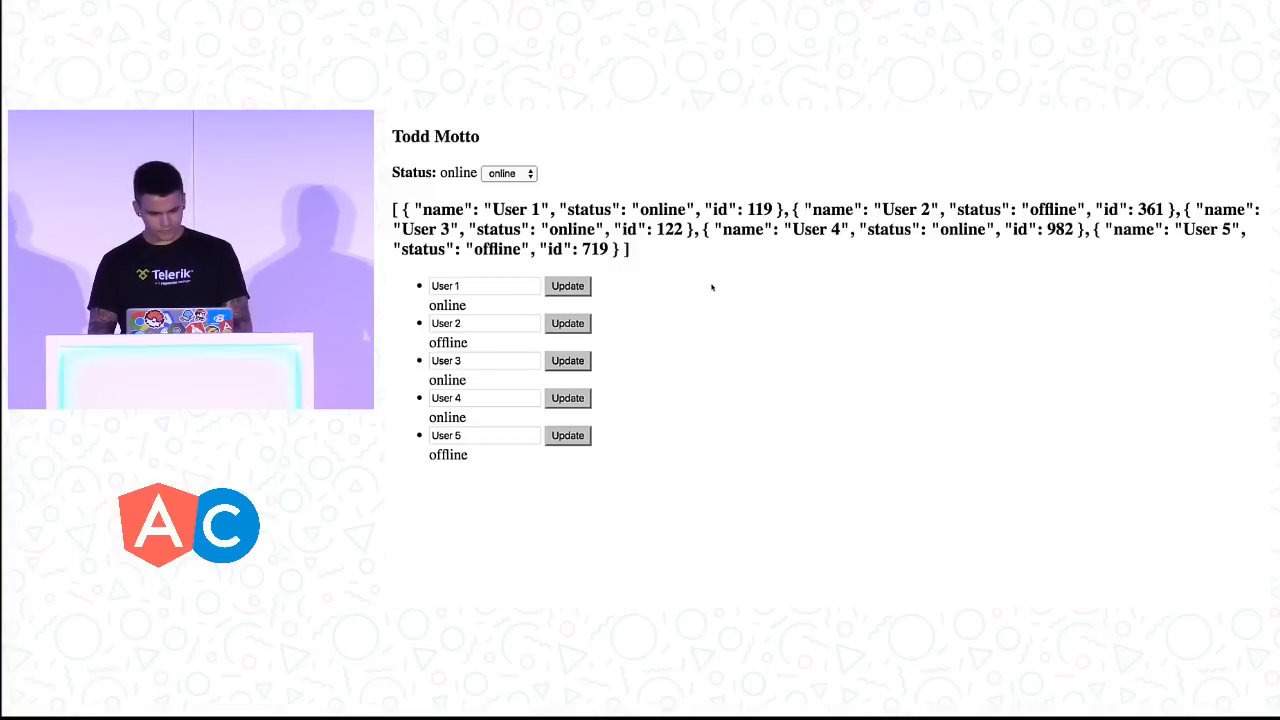
{"action": "type", "text": "sdmfhjdsklfjh"}
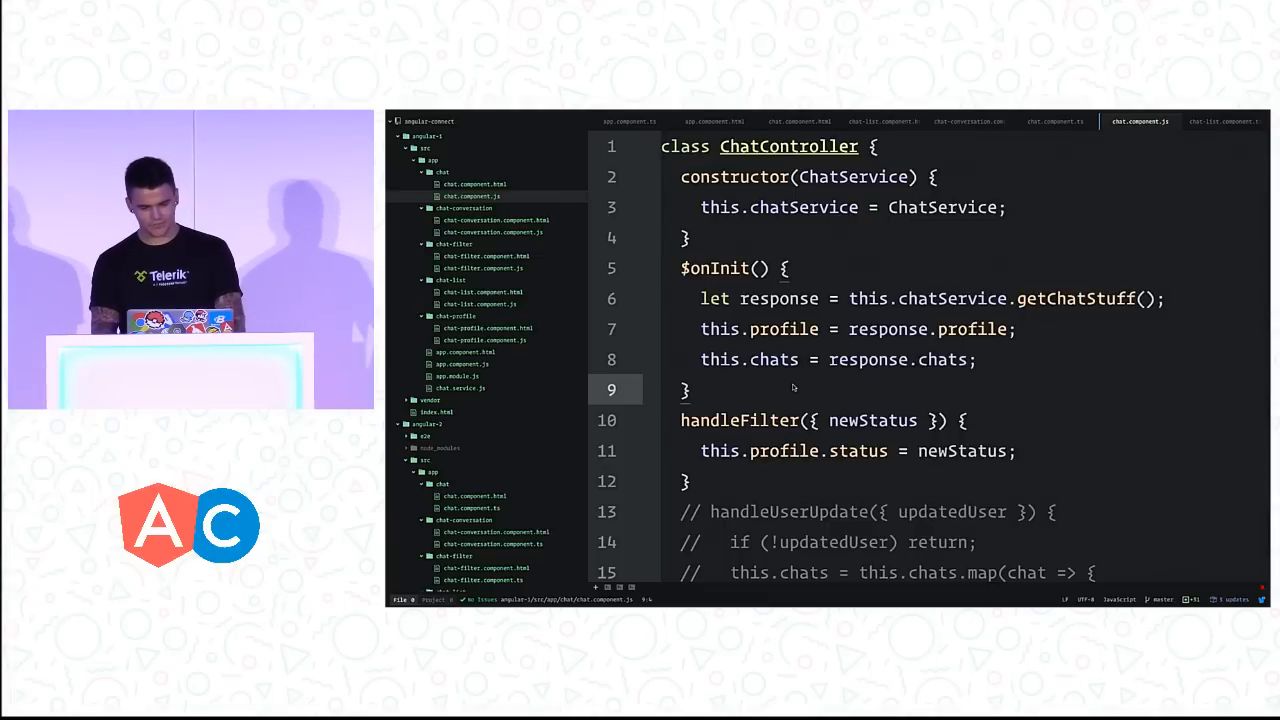
Step: Scroll through the Angular 1 chat.component.js toward the chat-conversation template
{"action": "scroll", "scroll_direction": "down", "scroll_amount": 3}
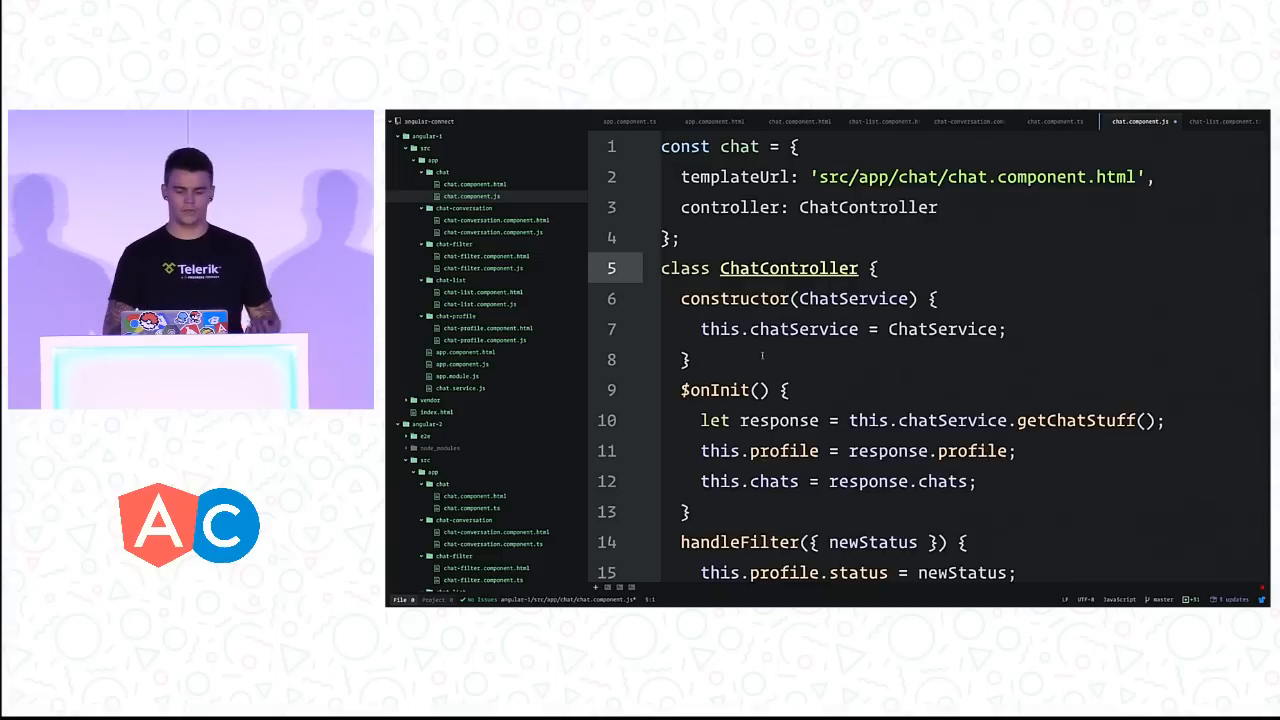
{"action": "scroll", "scroll_direction": "down", "scroll_amount": 3}
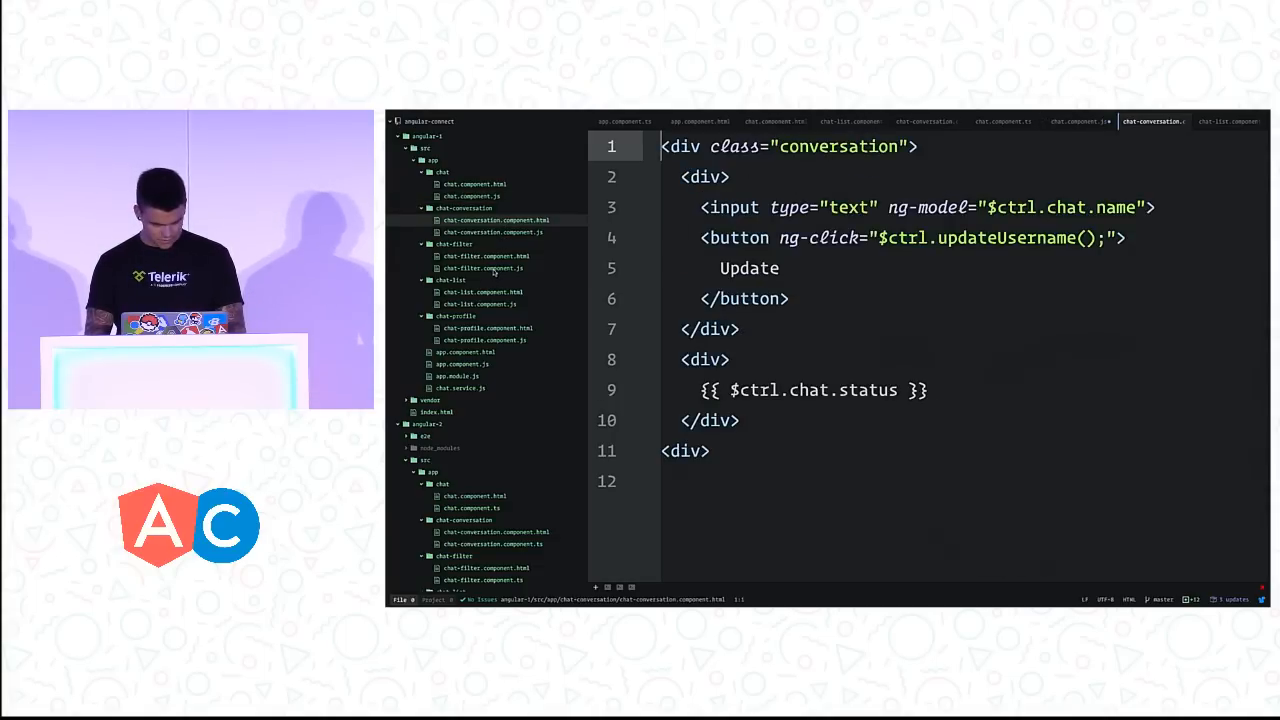
Step: Show the Angular 1 chat-list template alone via Split Right, closing the other pane
{"action": "left_click", "coordinate": [1140, 122]}
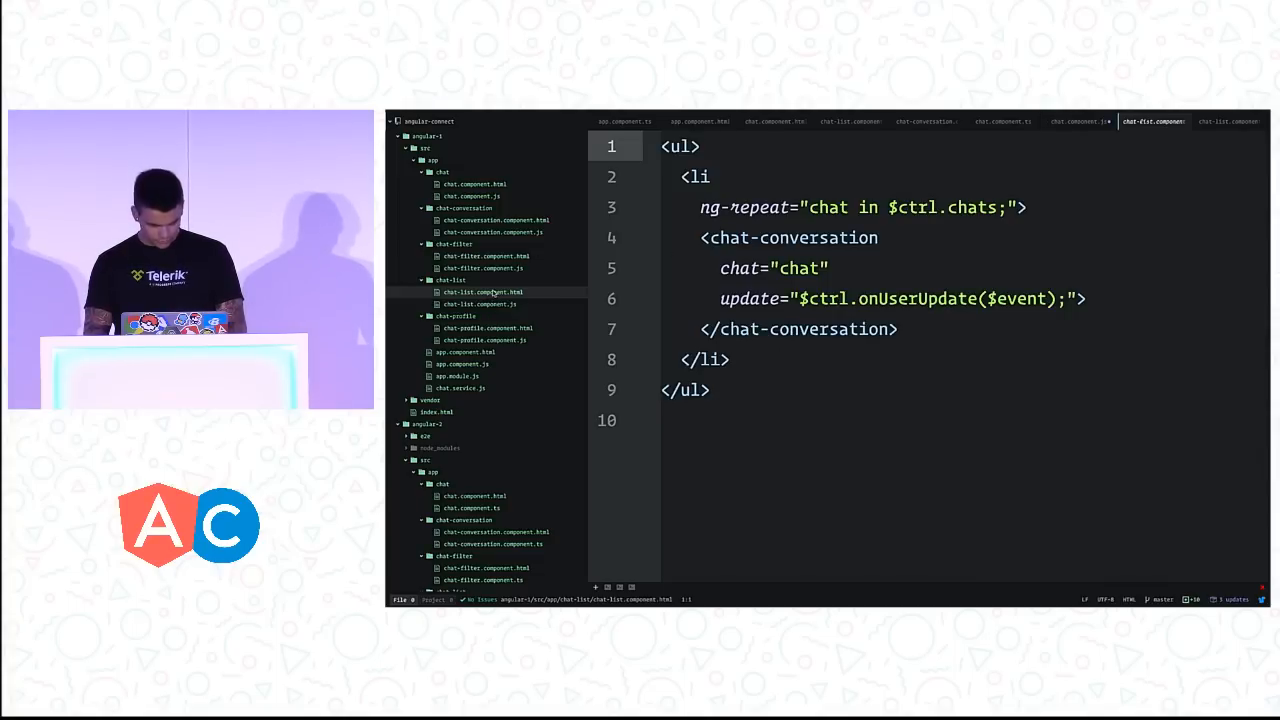
{"action": "right_click", "coordinate": [484, 292]}
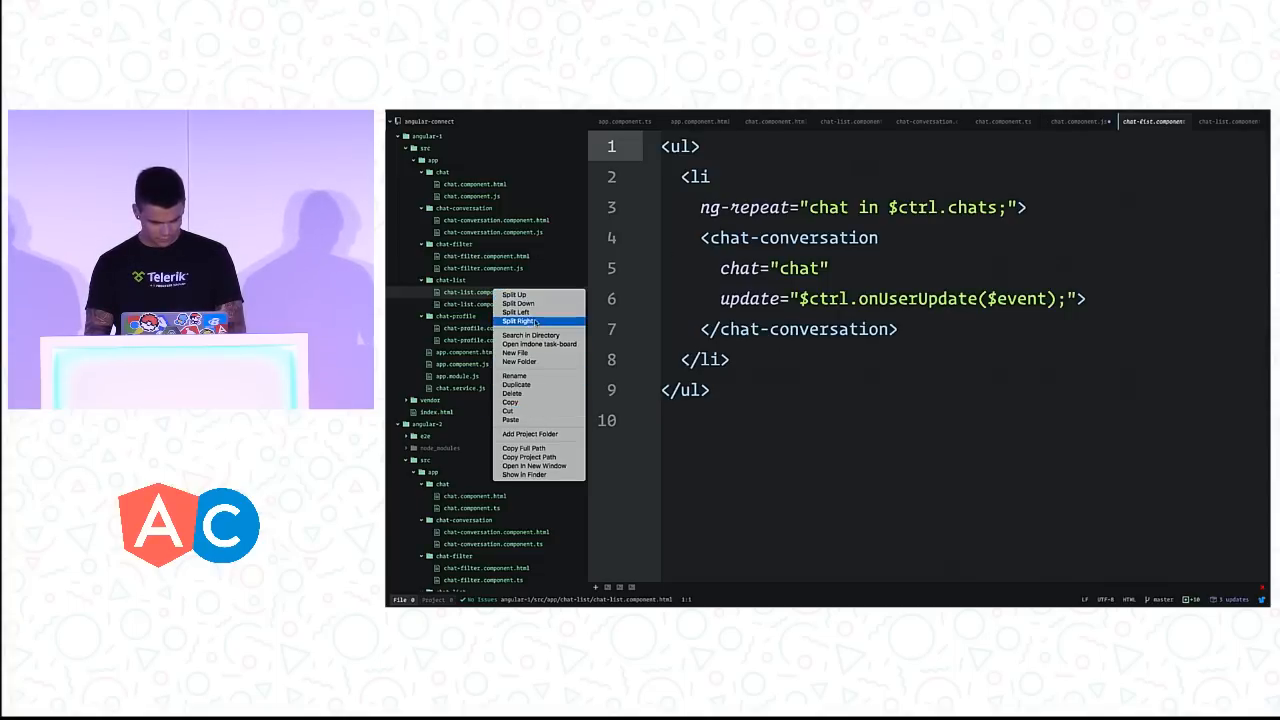
{"action": "left_click", "coordinate": [520, 320]}
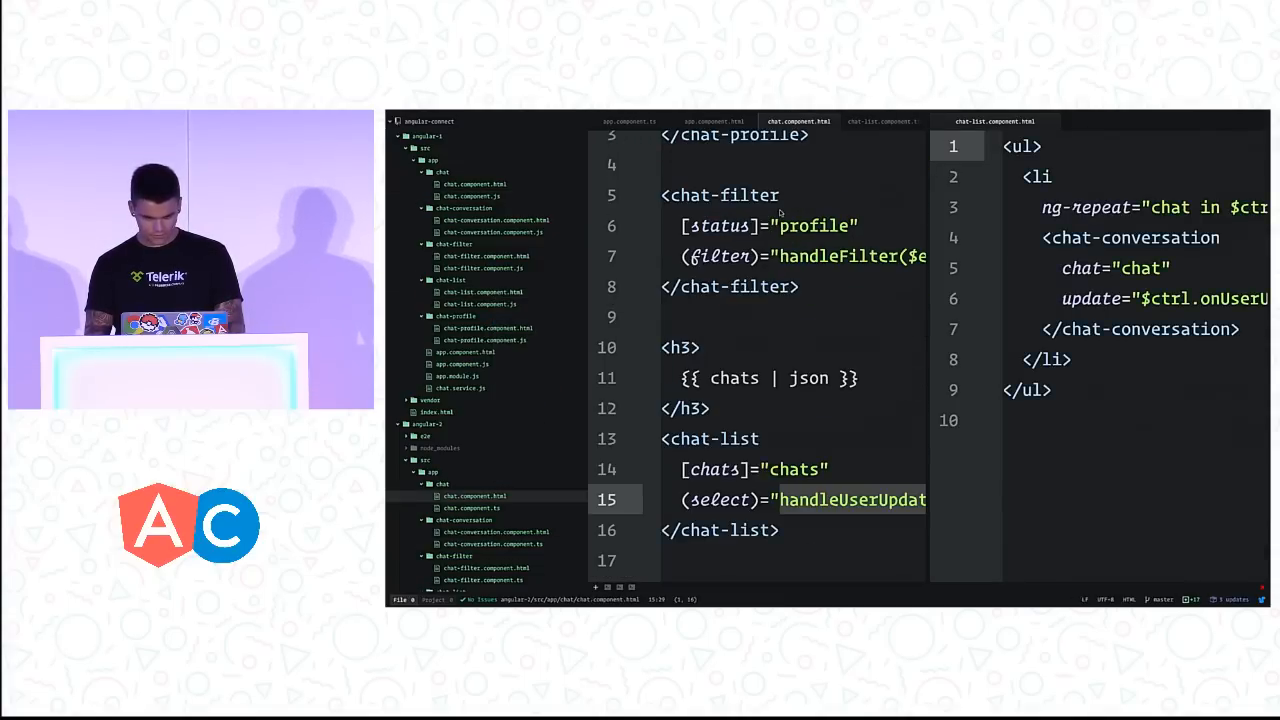
{"action": "left_click", "coordinate": [652, 122]}
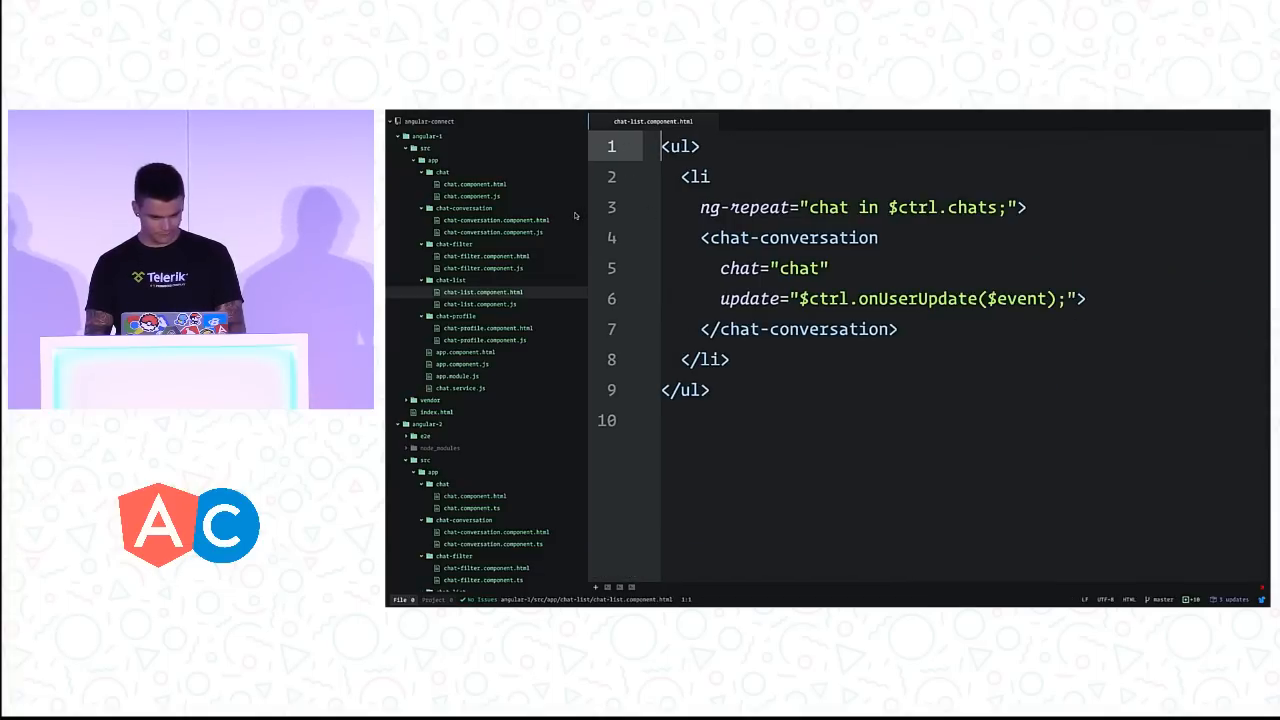
{"action": "scroll", "scroll_direction": "down", "scroll_amount": 3}
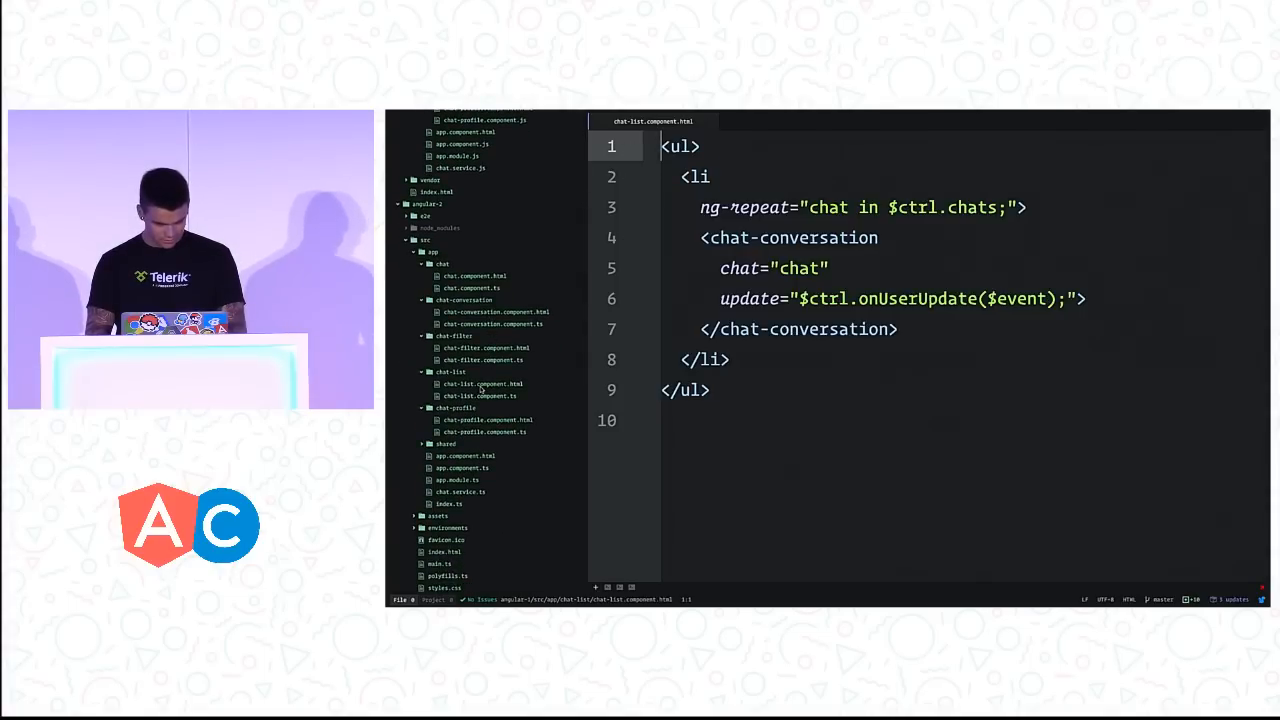
Step: Place the Angular 2 *ngFor chat-list template beside the Angular 1 chat-filter template
{"action": "right_click", "coordinate": [480, 384]}
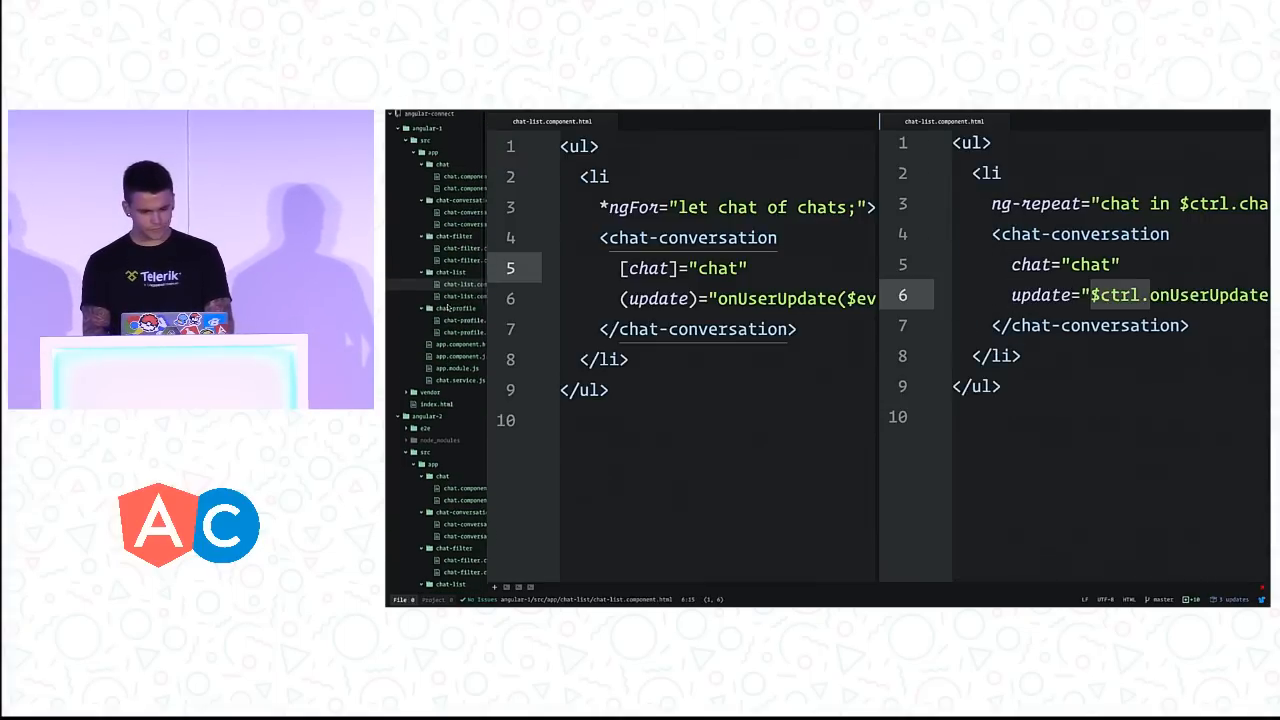
{"action": "left_click", "coordinate": [1076, 122]}
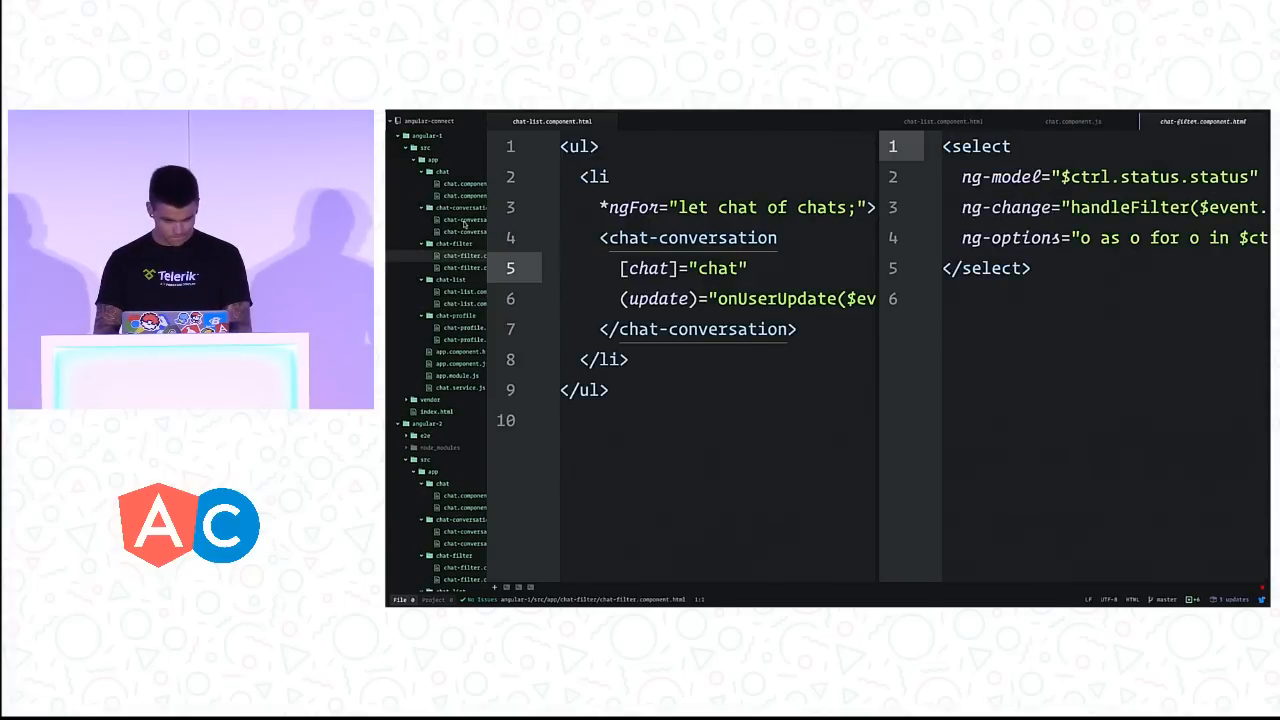
Step: Show the chat-conversation component code in both Angular 2 and Angular 1 panes
{"action": "left_click", "coordinate": [1200, 122]}
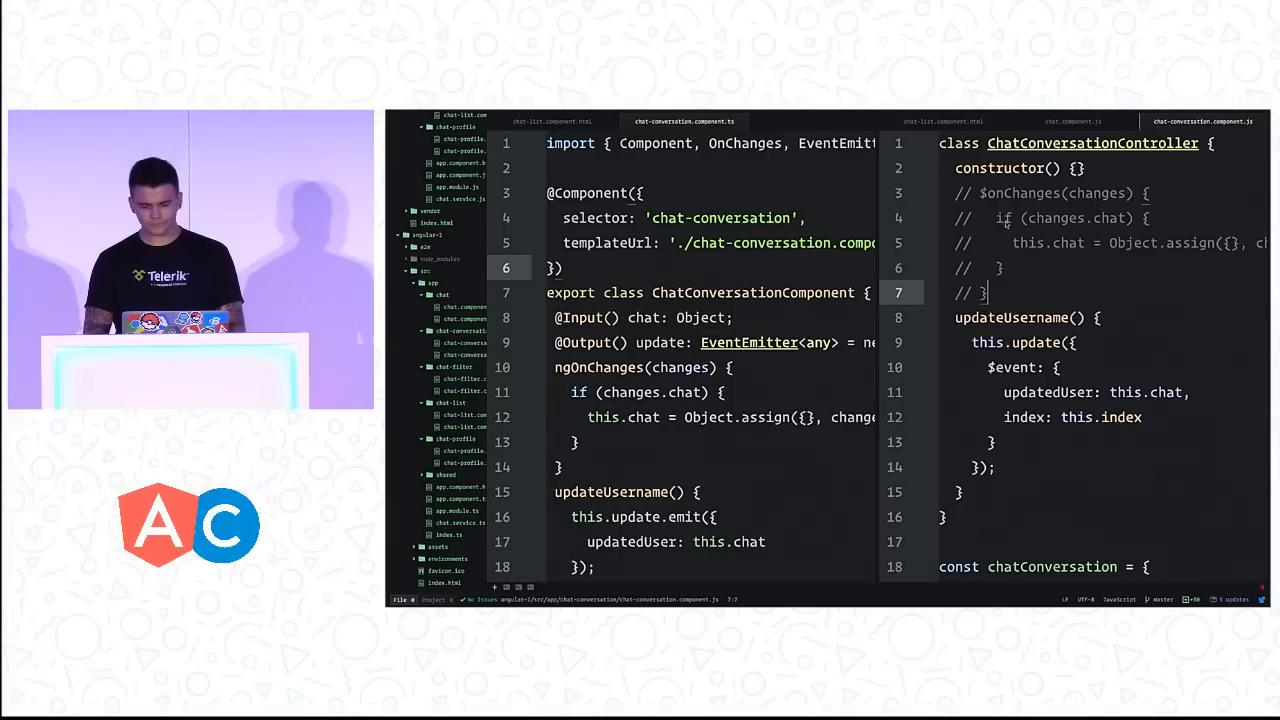
Step: Reveal the uncommented $onChanges block and select the $event object passed to update
{"action": "scroll", "scroll_direction": "down", "scroll_amount": 3}
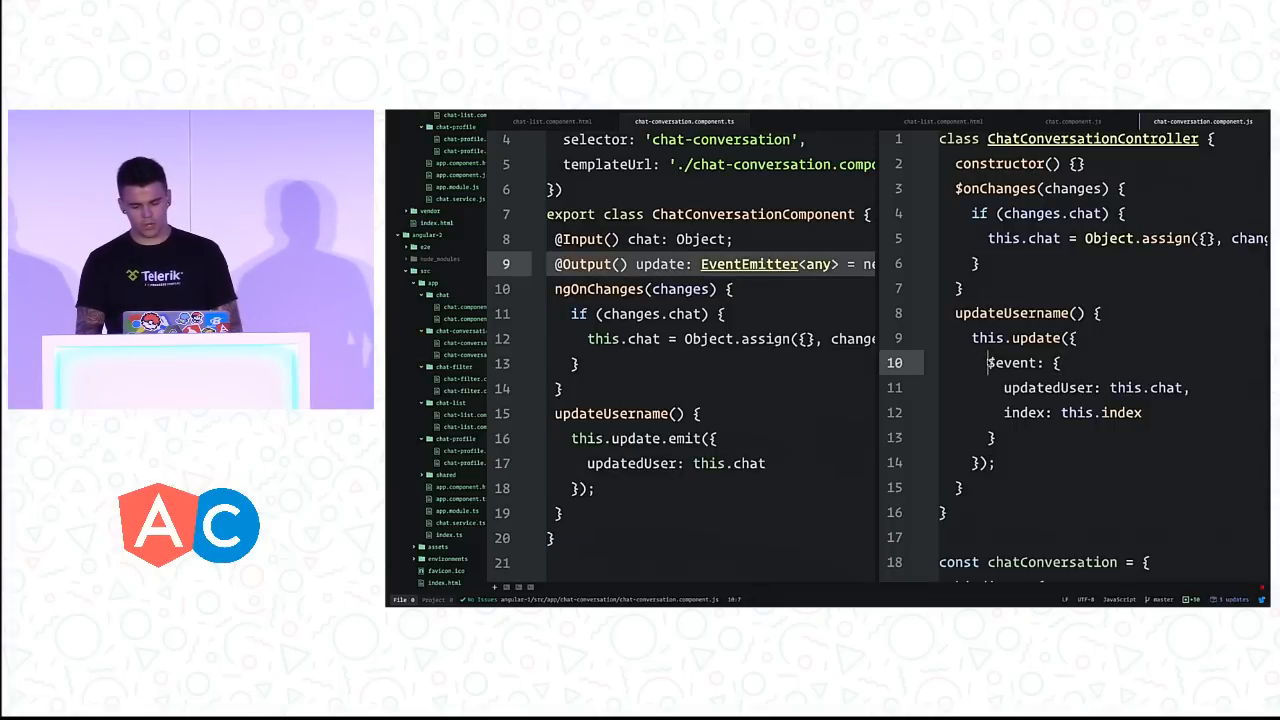
{"action": "left_click_drag", "start_coordinate": [988, 364], "coordinate": [992, 438]}
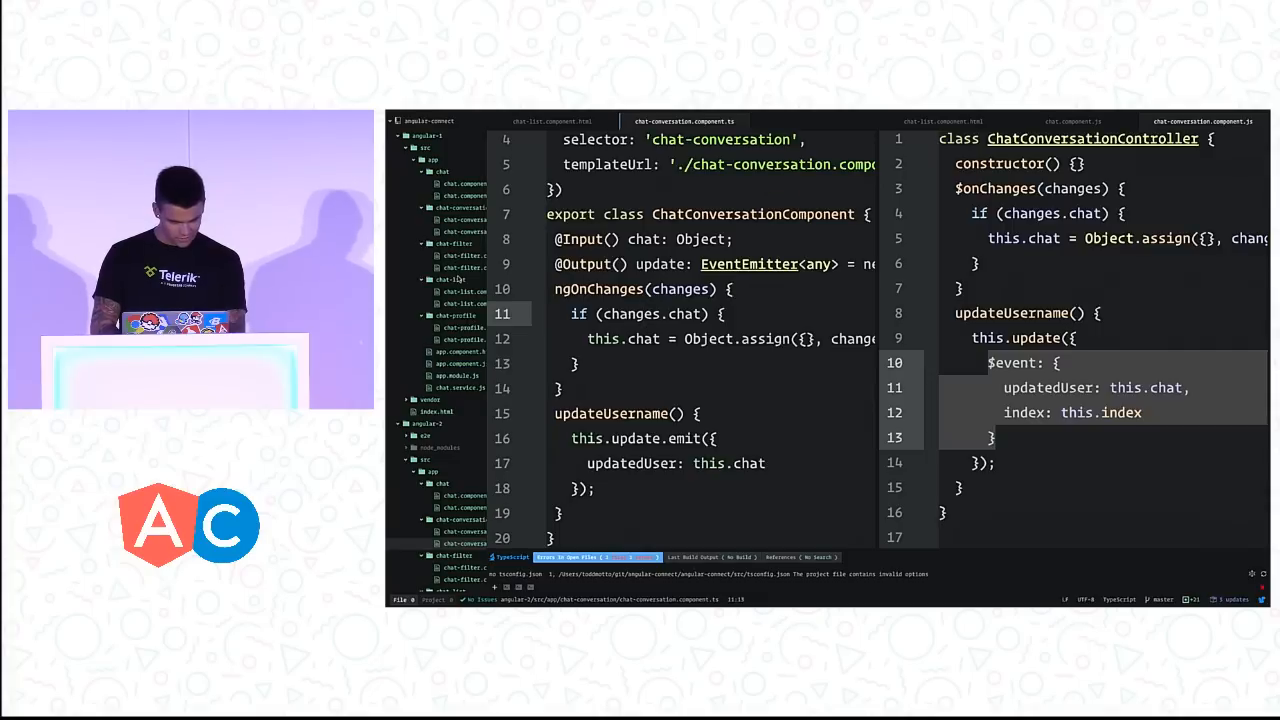
Step: Show the Angular 1 ChatListController with its onUserUpdate handler in the left pane
{"action": "left_click", "coordinate": [810, 122]}
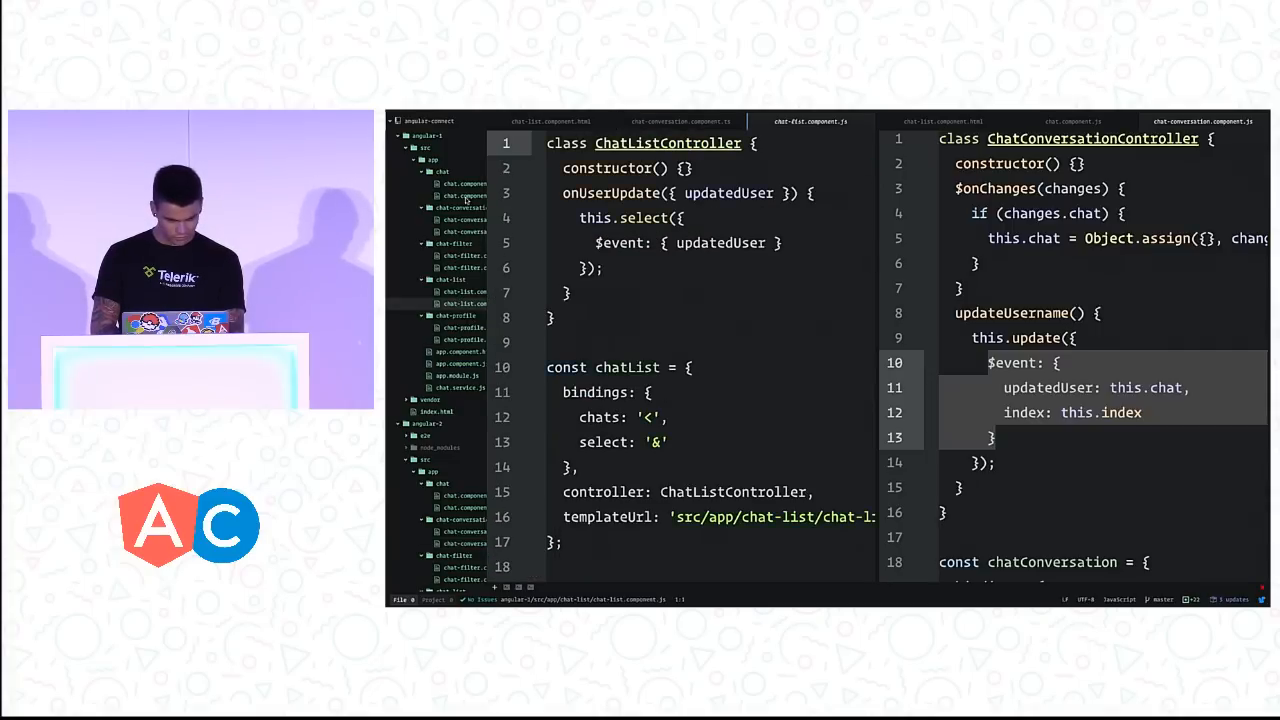
{"action": "left_click", "coordinate": [810, 122]}
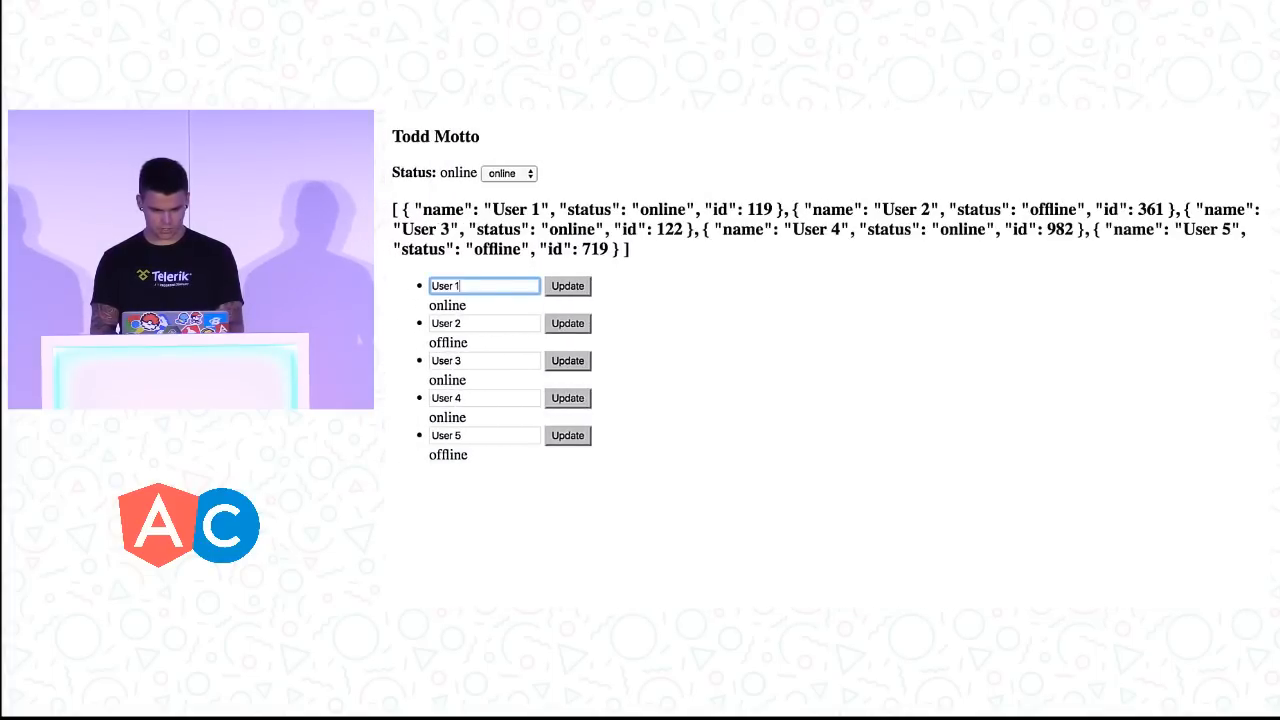
Step: Apply User 1's edited name 'User 1dsfdsfds' so it updates in the JSON chats list
{"action": "left_click", "coordinate": [568, 286]}
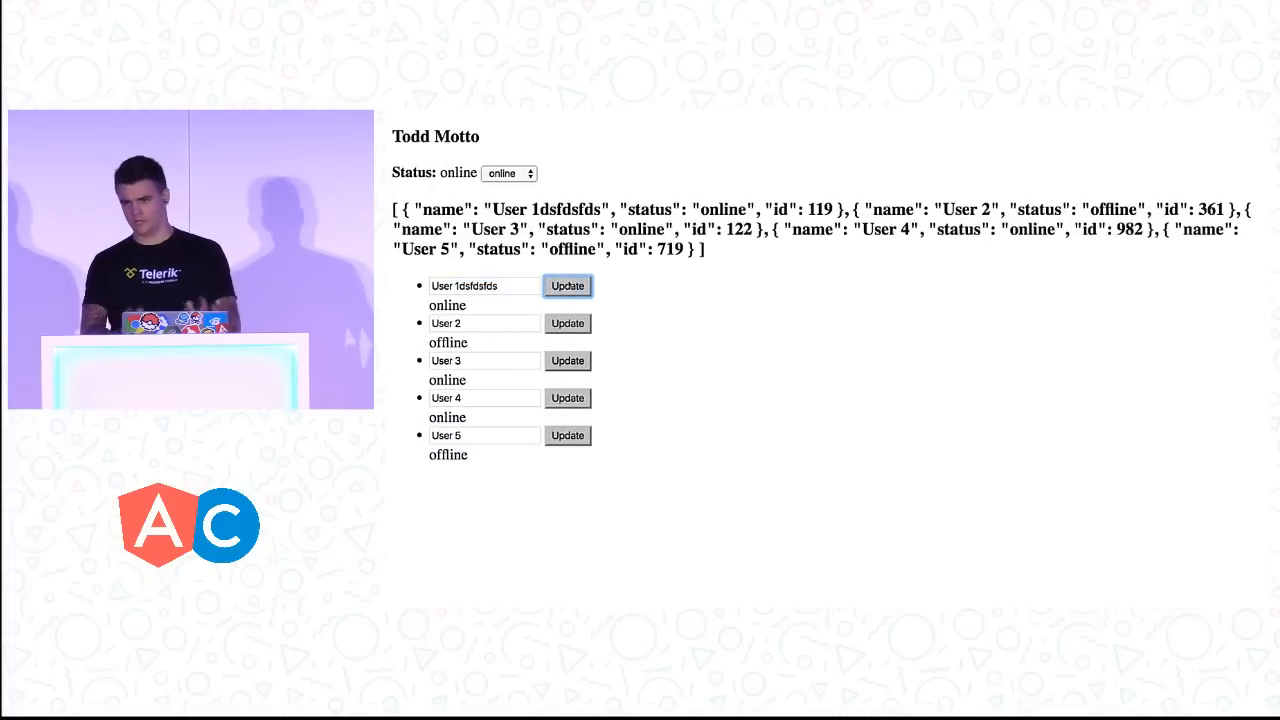